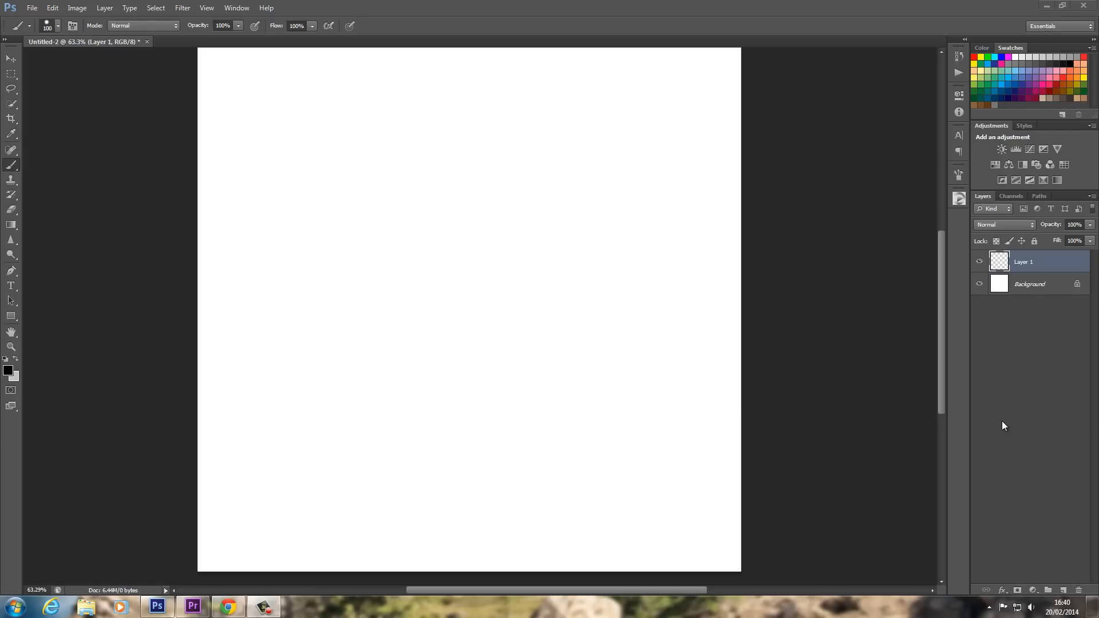
mouse_move(944, 268)
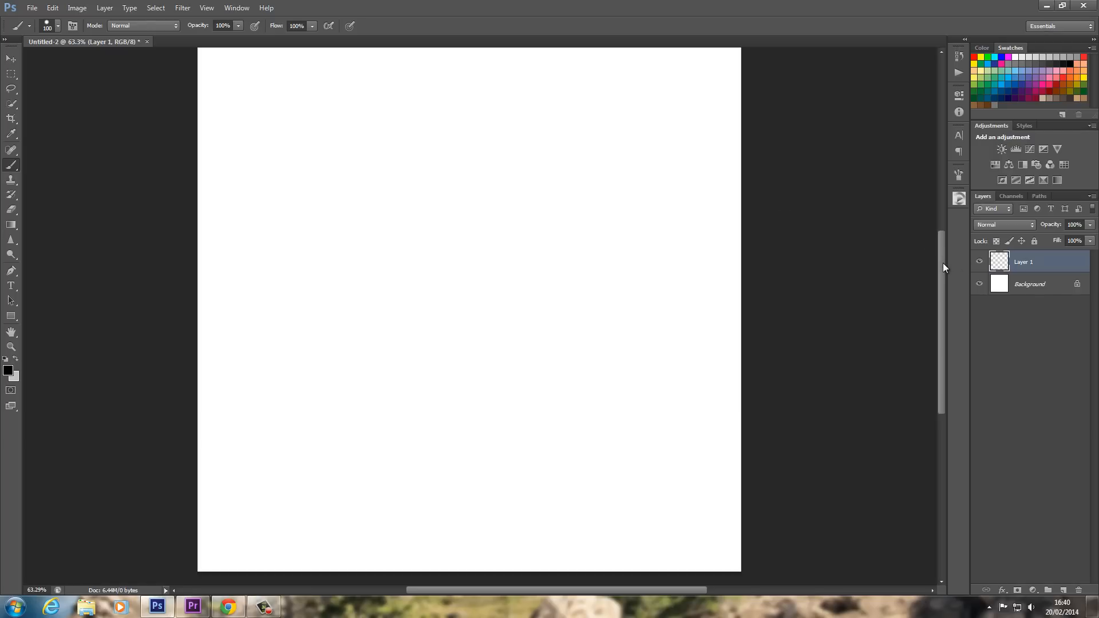
mouse_move(598, 185)
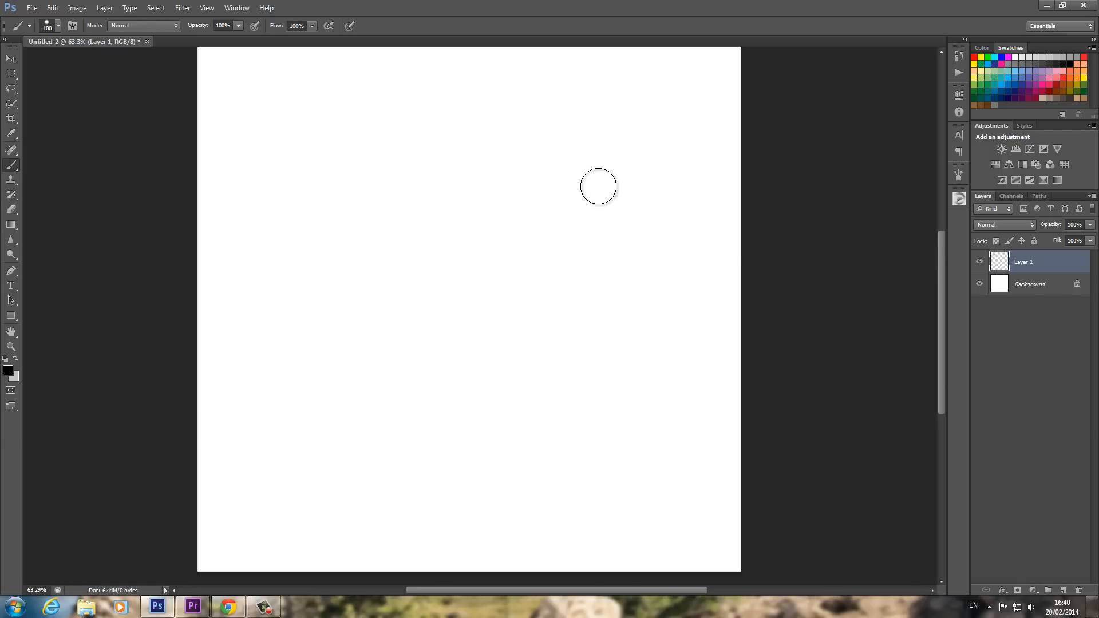
mouse_move(577, 160)
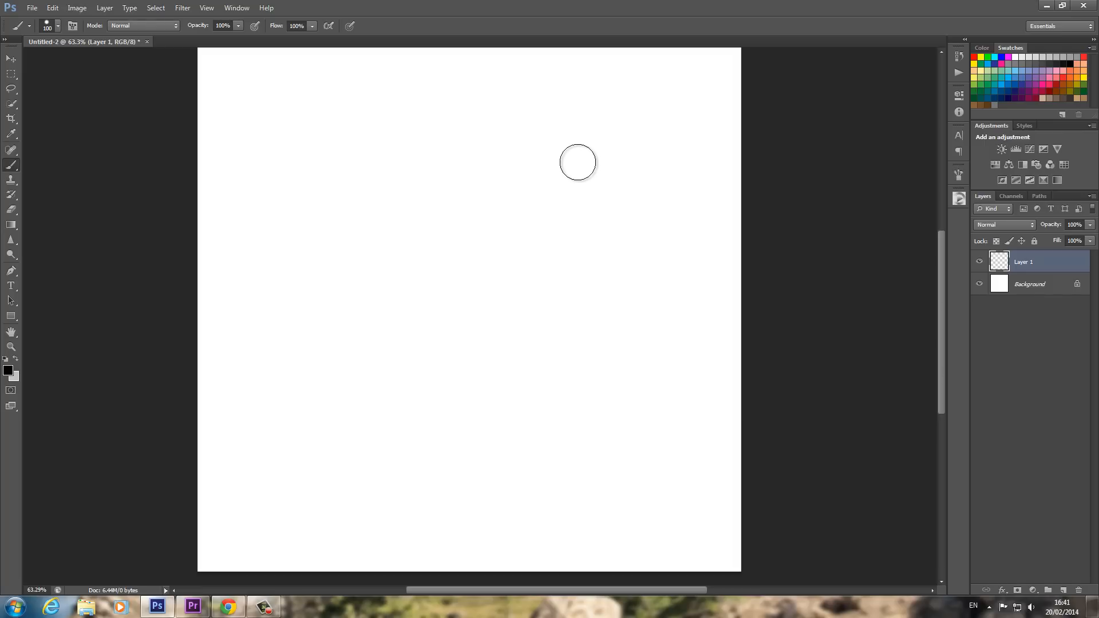
mouse_move(626, 151)
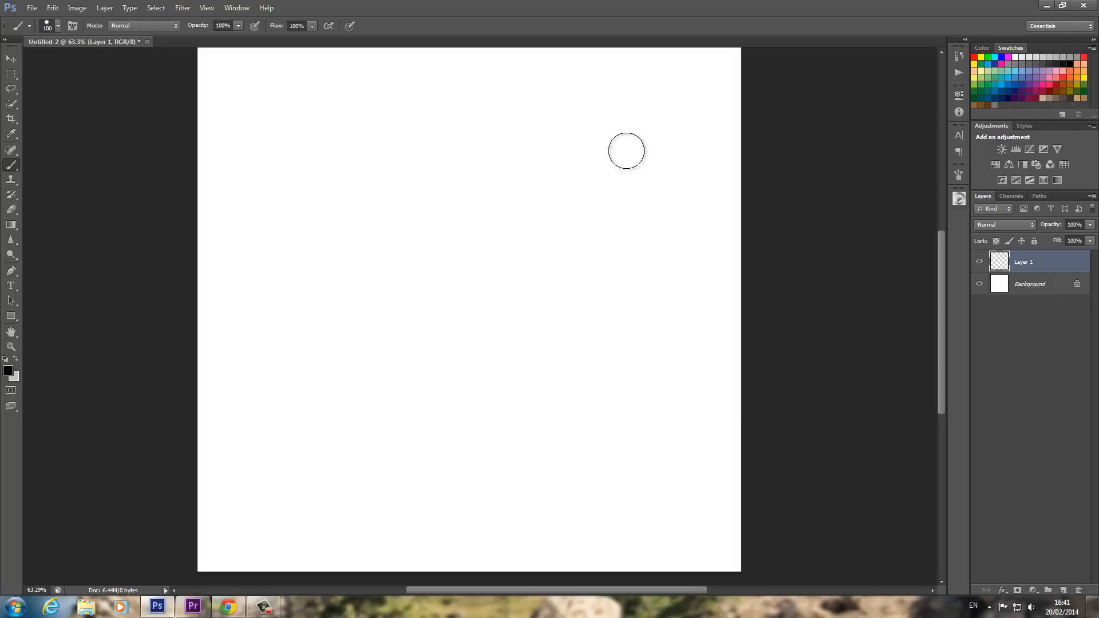
mouse_move(632, 130)
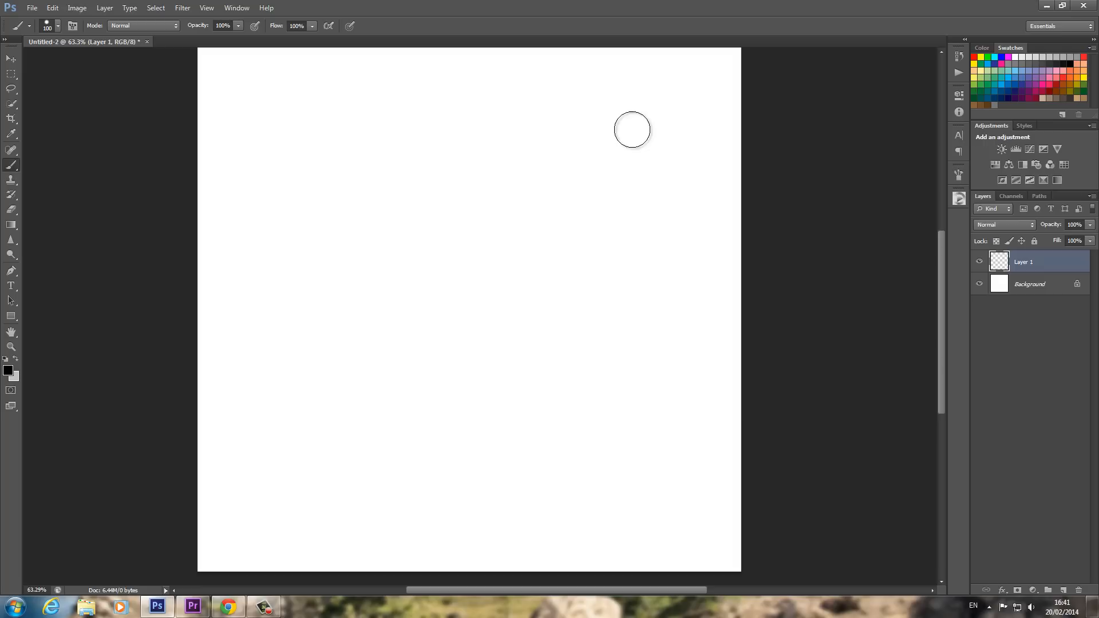
mouse_move(636, 131)
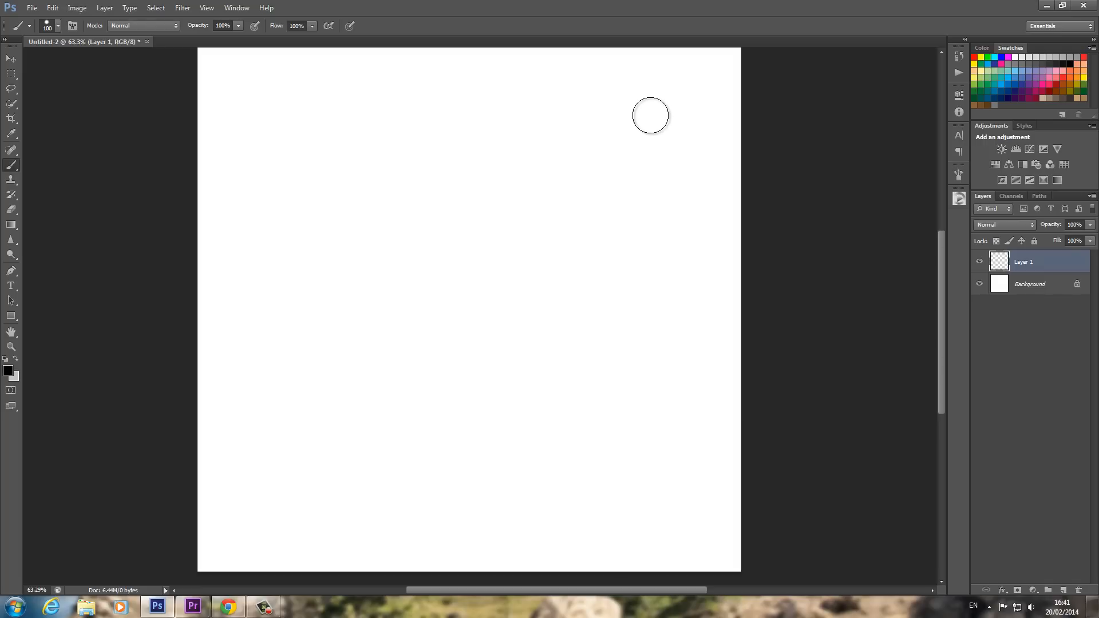
mouse_move(646, 129)
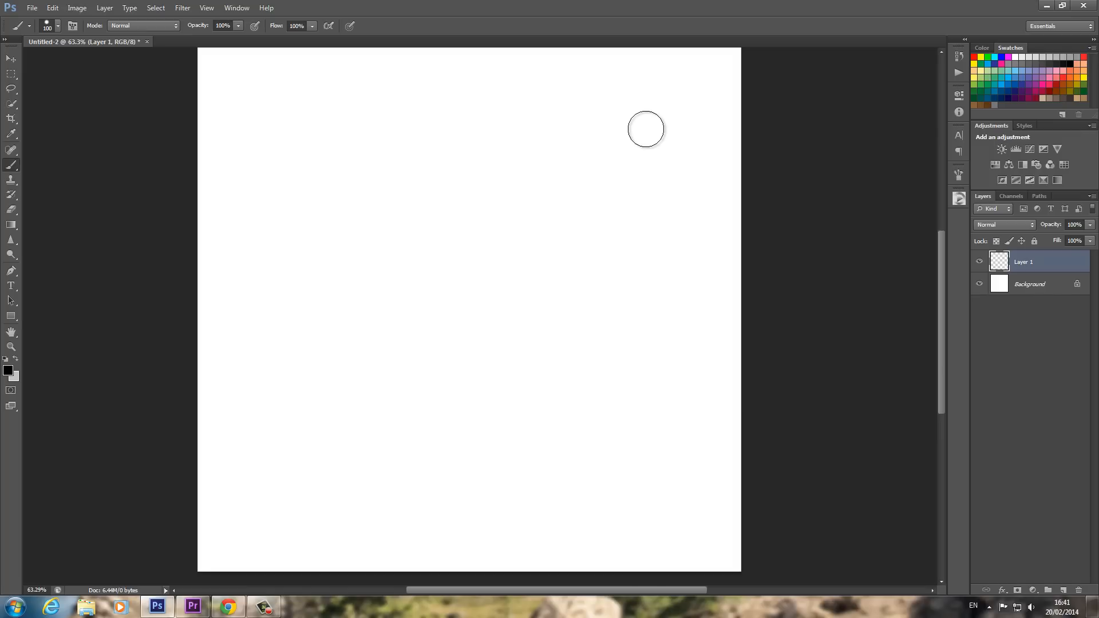
mouse_move(728, 170)
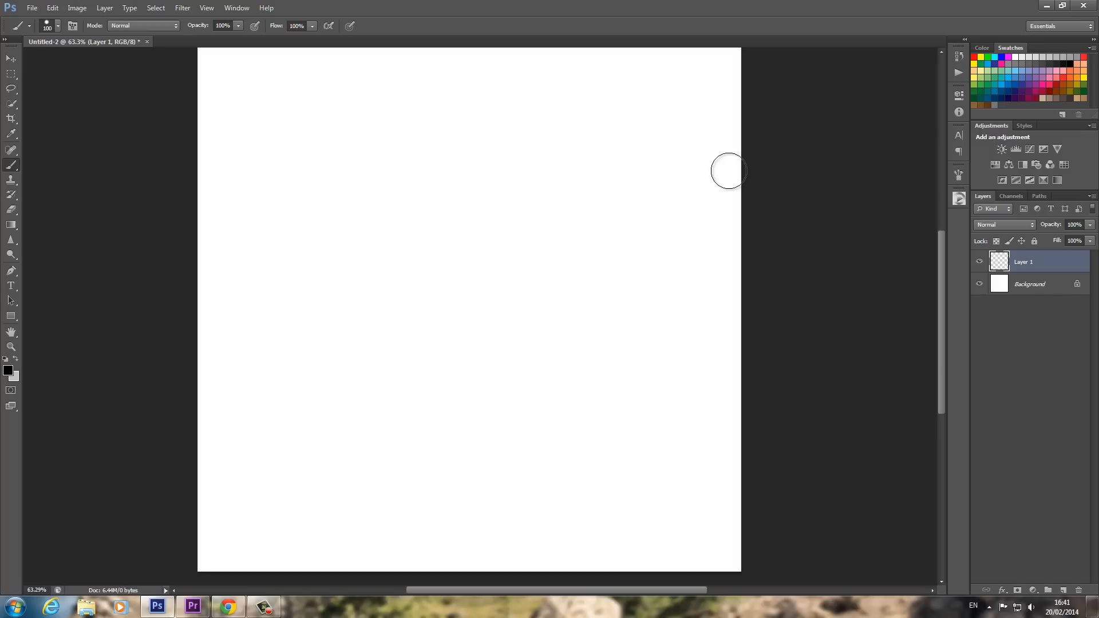
mouse_move(612, 129)
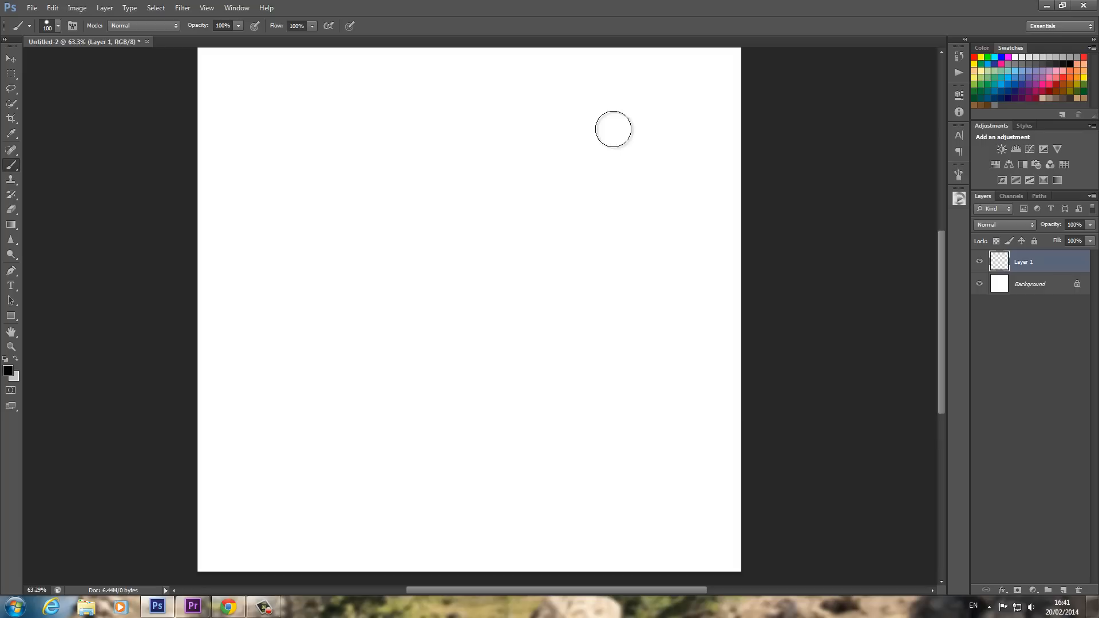
- Paint a rounded solid black blob near the top-right of the white canvas
drag(612, 129, 627, 169)
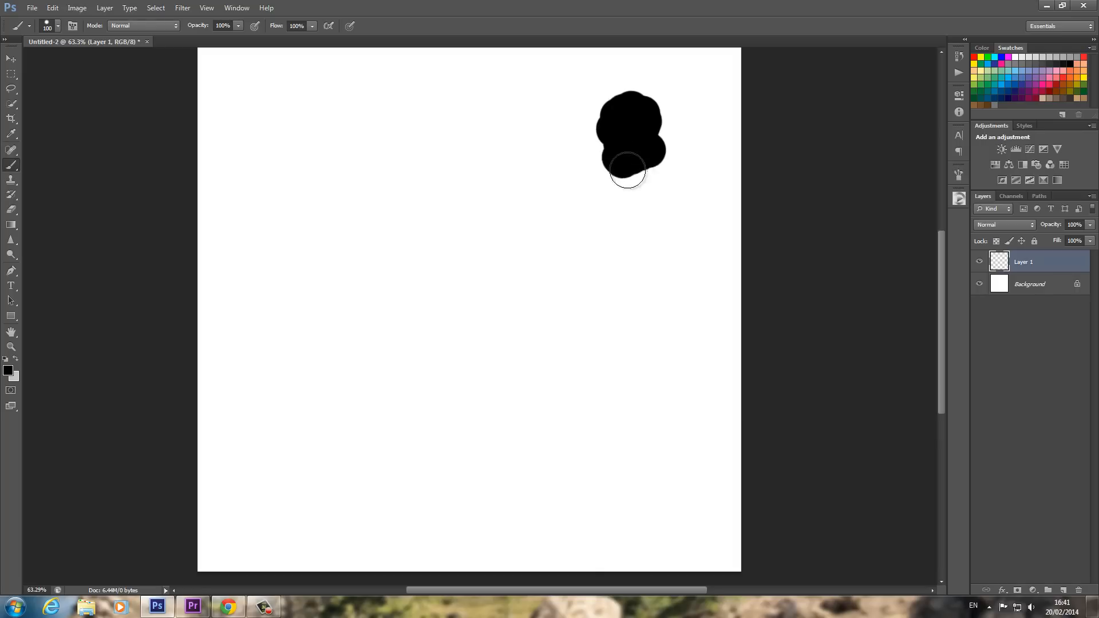
drag(627, 171, 654, 160)
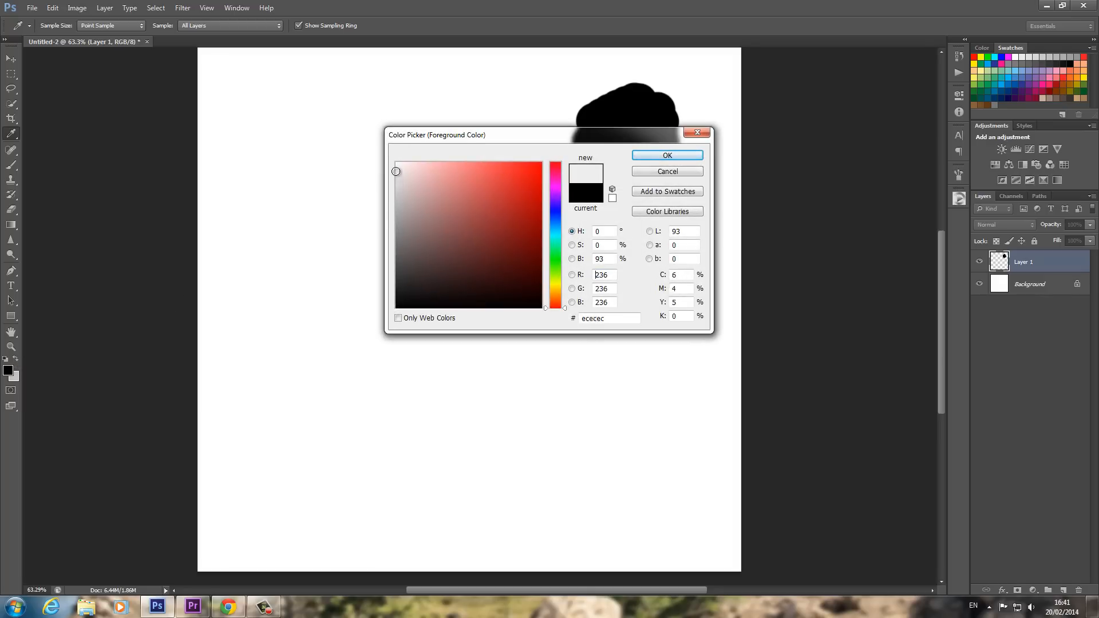
click(666, 155)
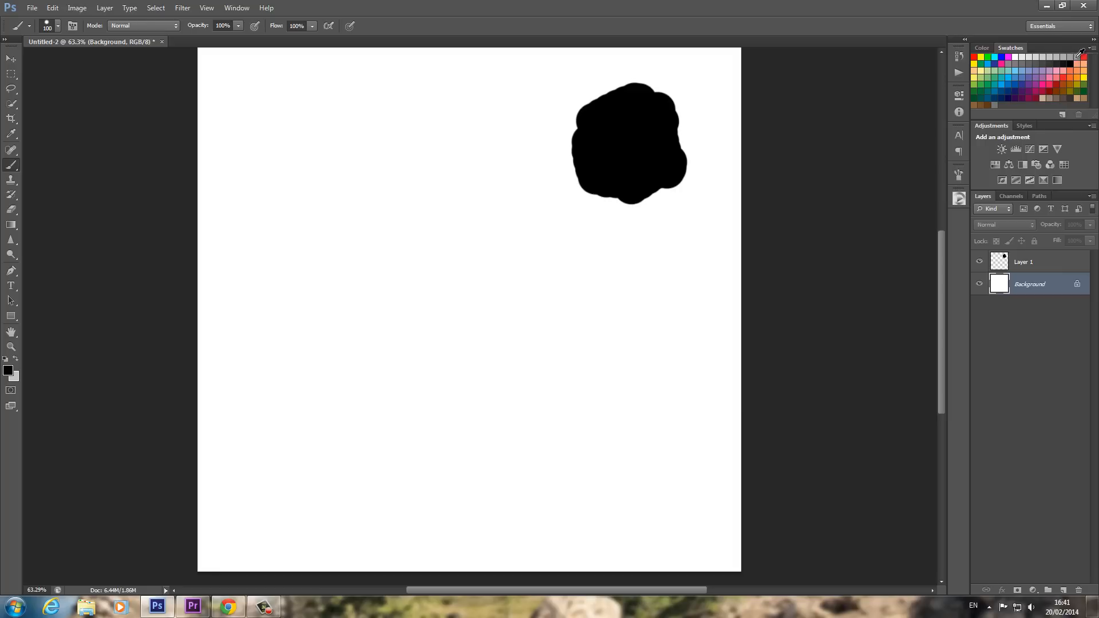
mouse_move(886, 171)
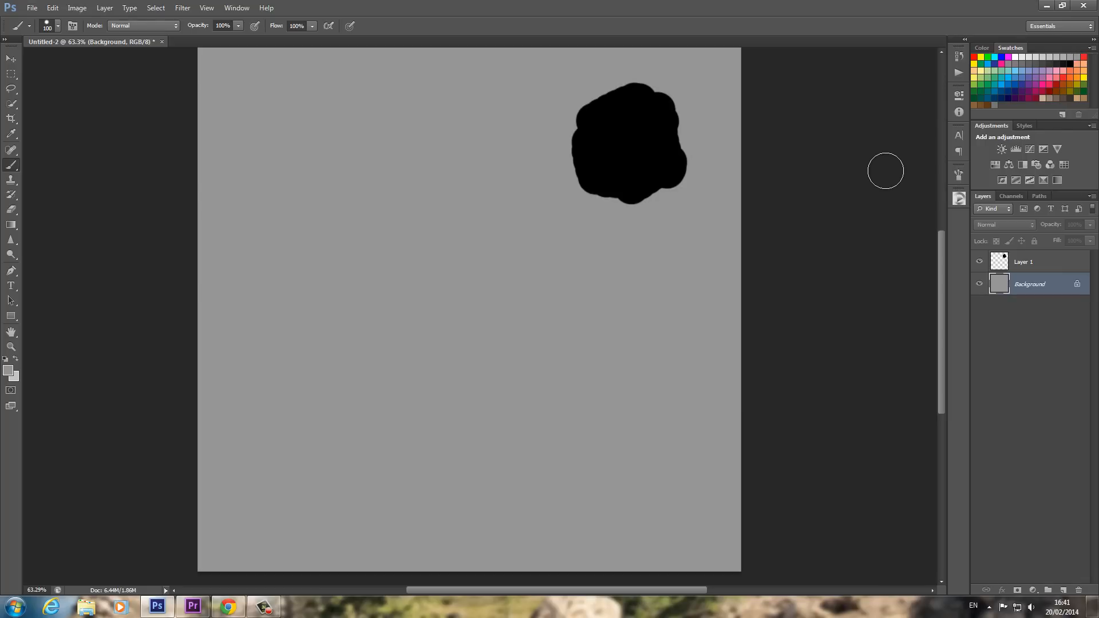
- Return to the blob layer after filling the background mid grey
click(1024, 262)
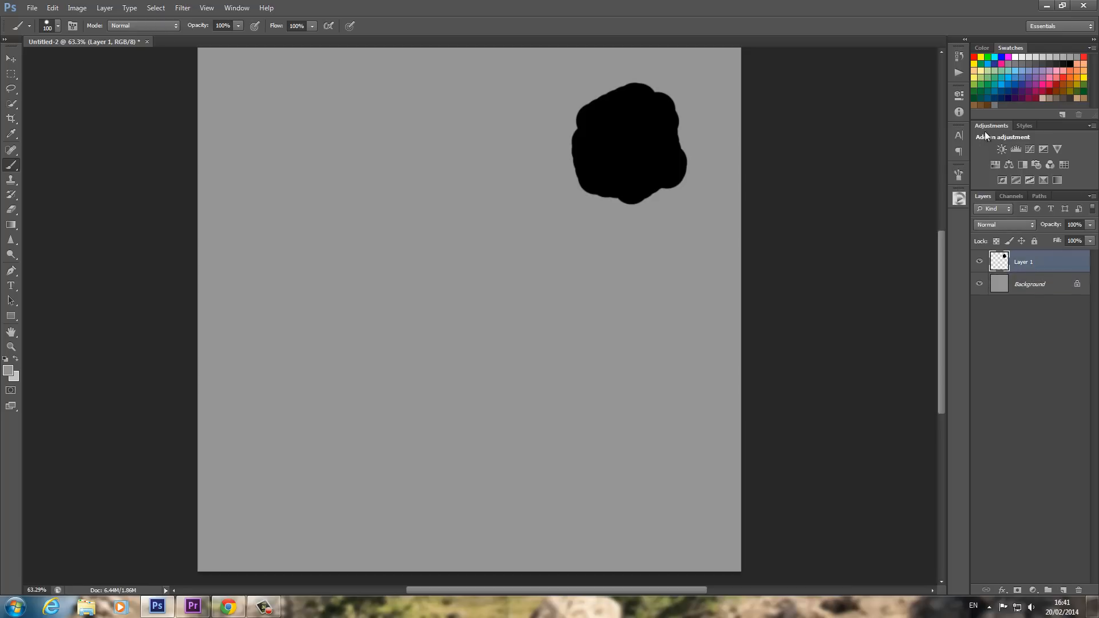
mouse_move(286, 115)
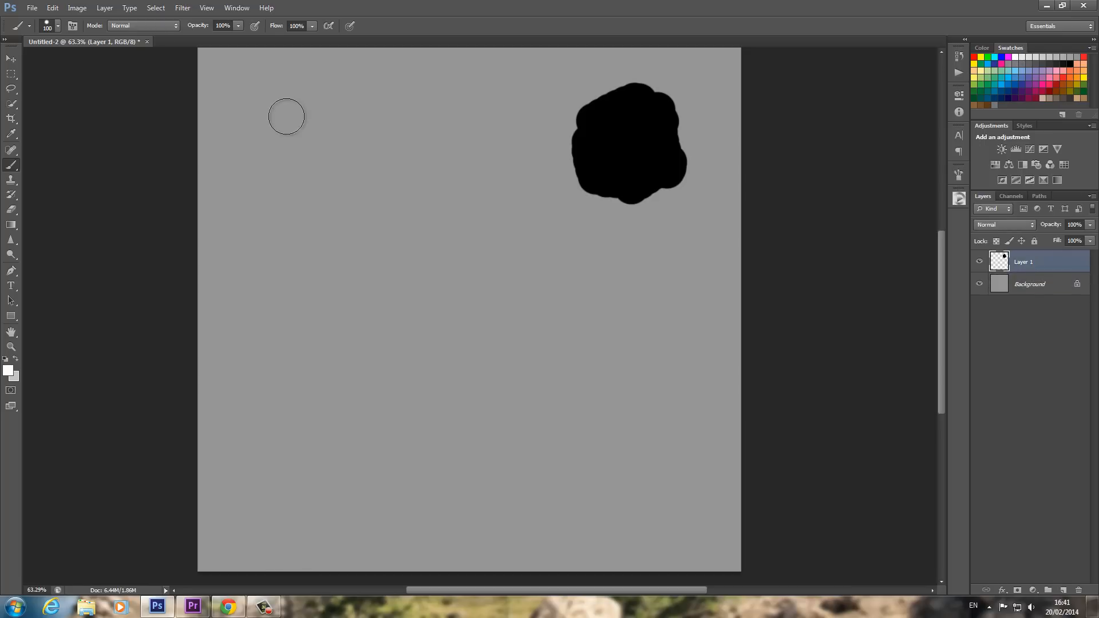
- Paint white, light grey and dark grey blobs in a row beside the black one
drag(286, 116, 337, 164)
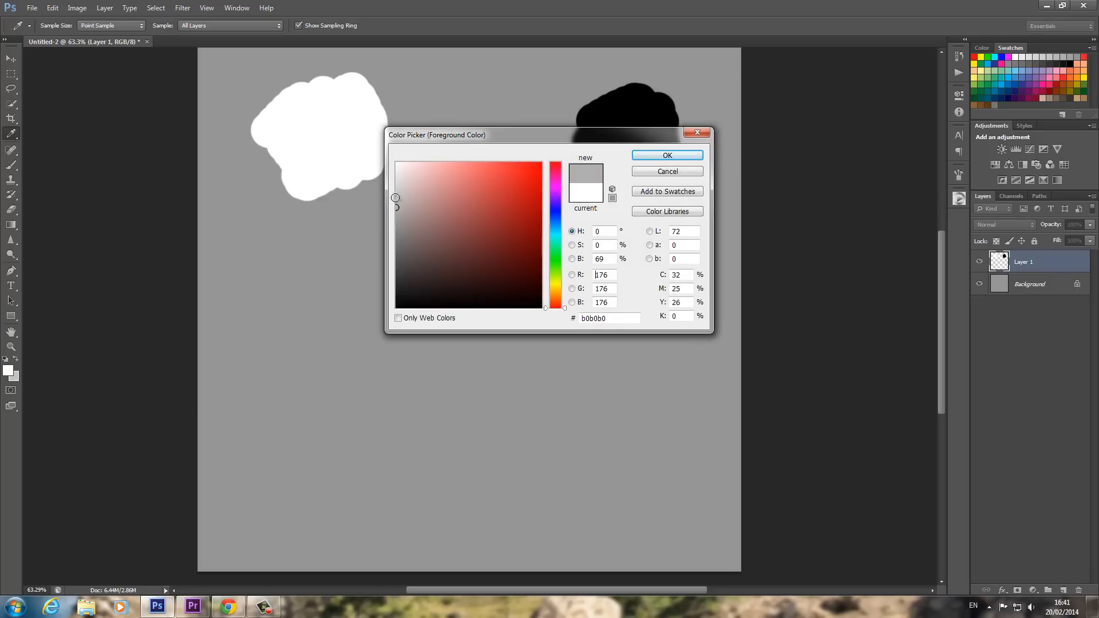
click(666, 155)
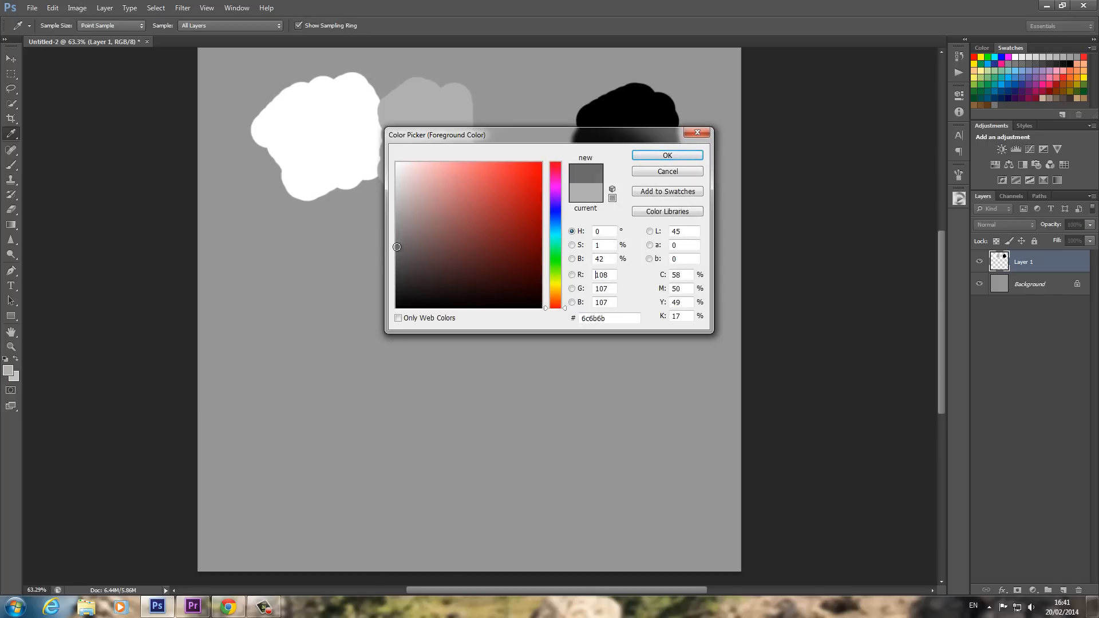
click(665, 155)
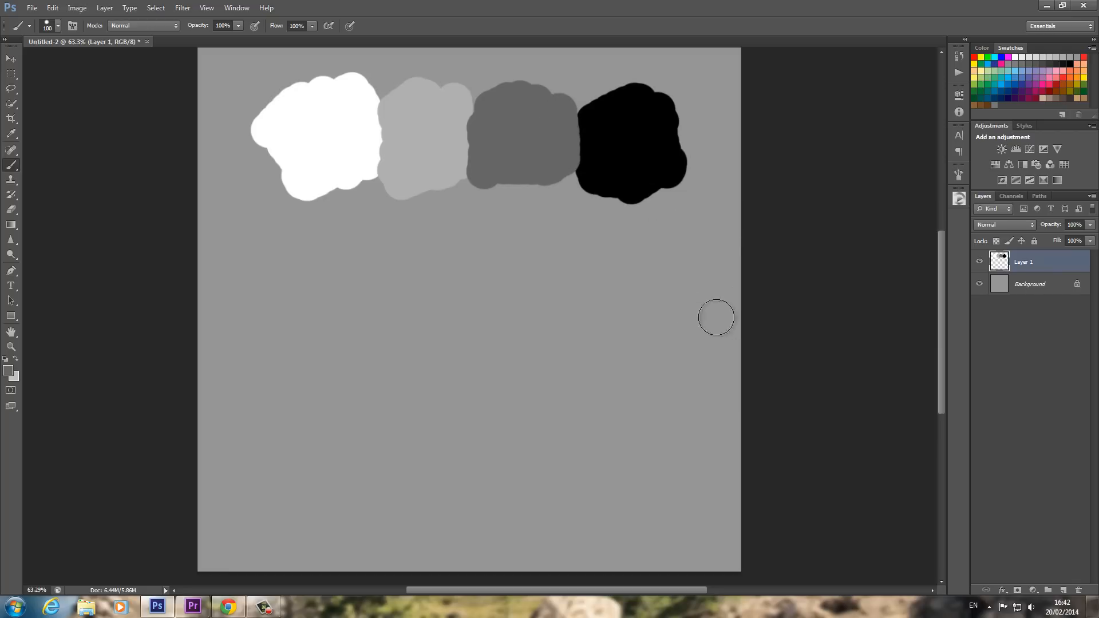
- Sample black from the canvas and paint a soft wavy stroke below the row
key(alt)
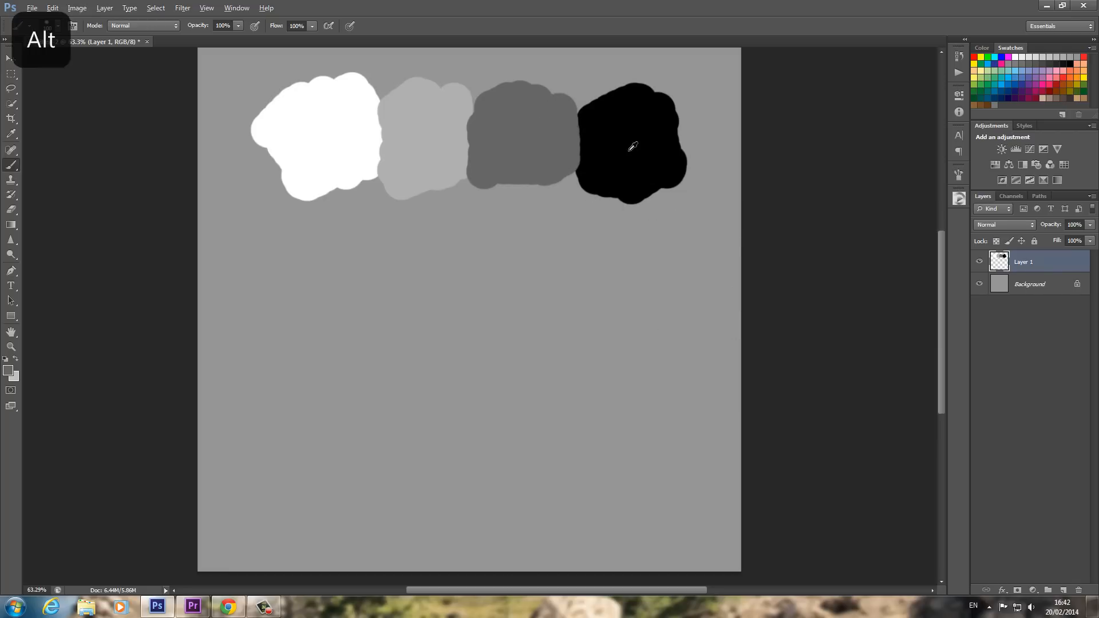
drag(456, 315, 600, 330)
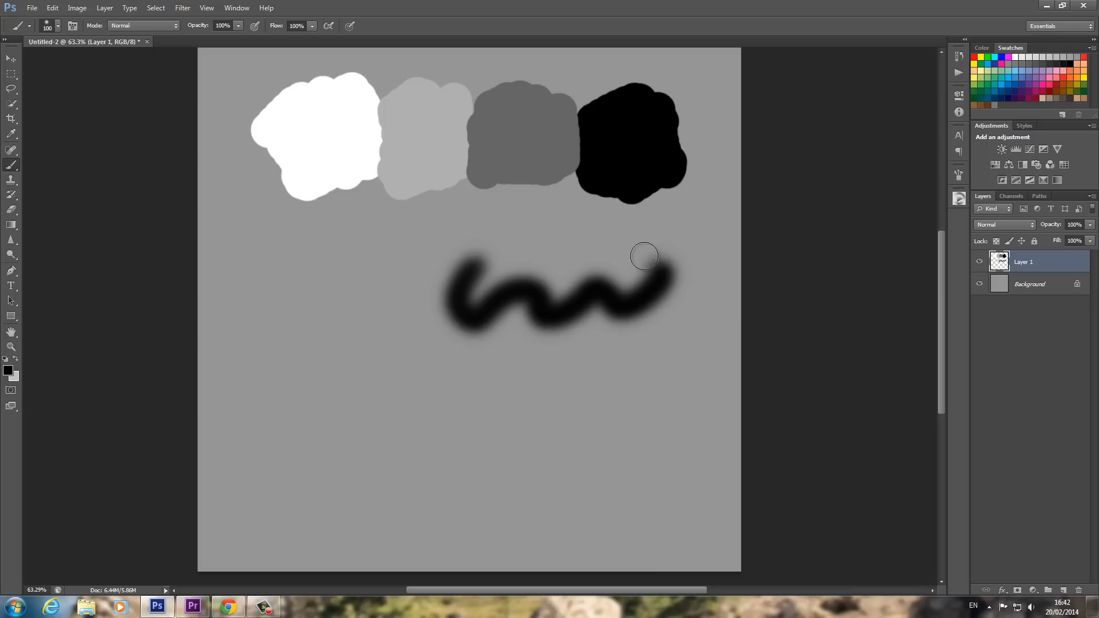
- Undo the wavy stroke, leaving only the four tone blobs
key(ctrl+z)
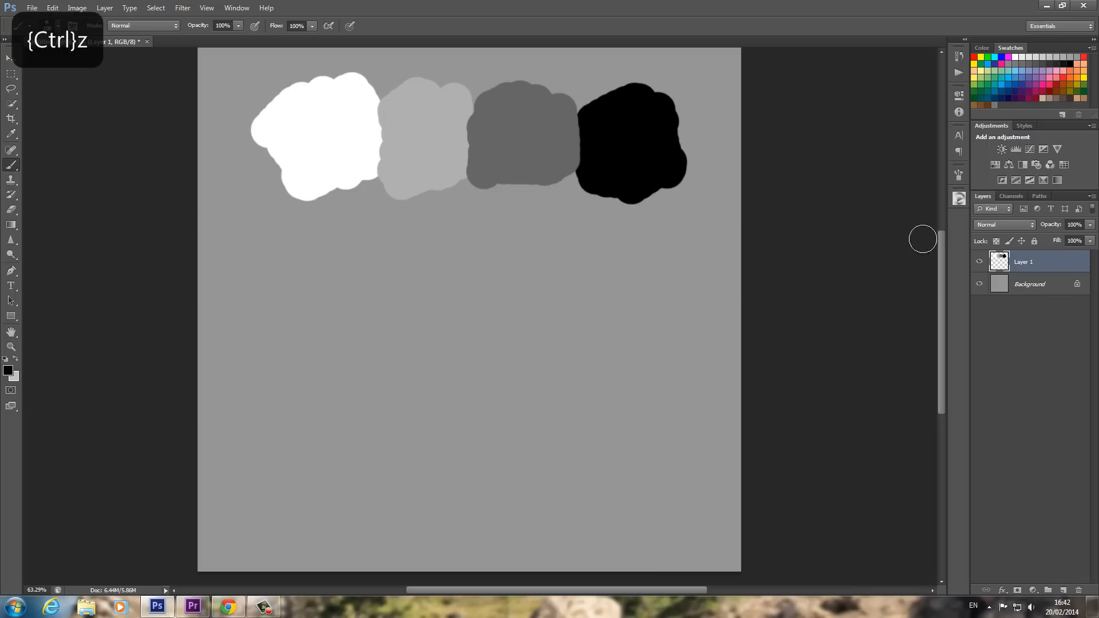
mouse_move(616, 181)
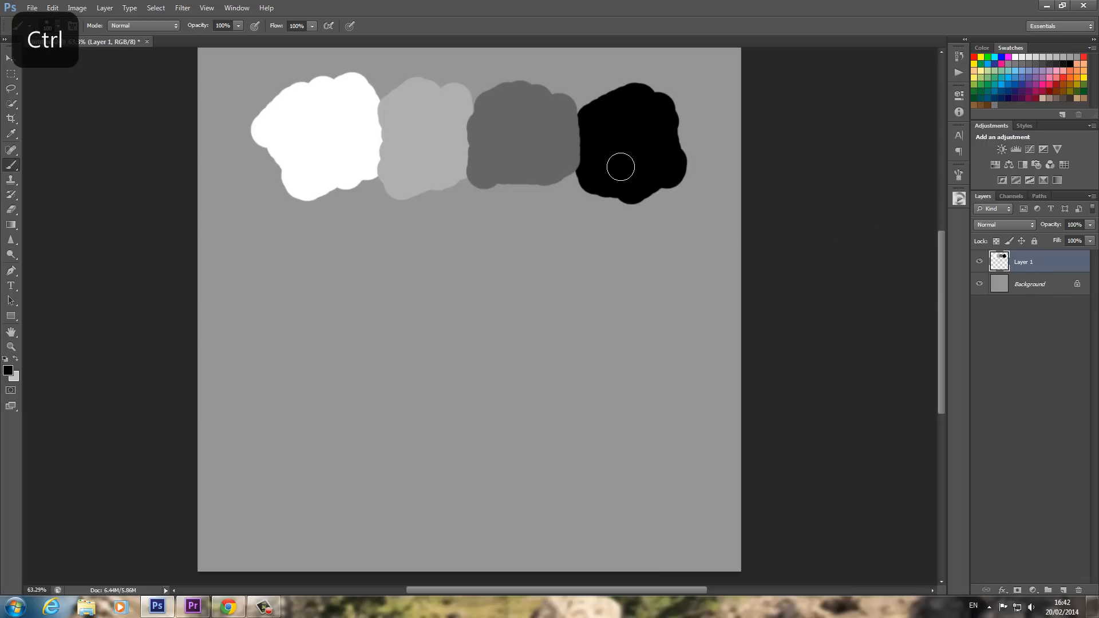
mouse_move(622, 166)
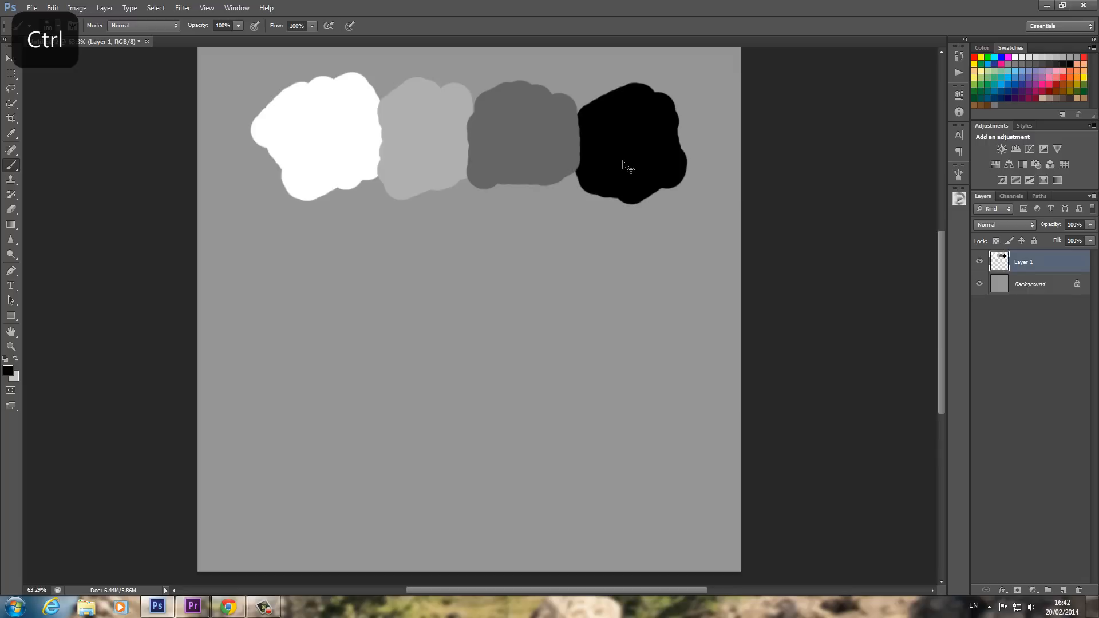
mouse_move(628, 153)
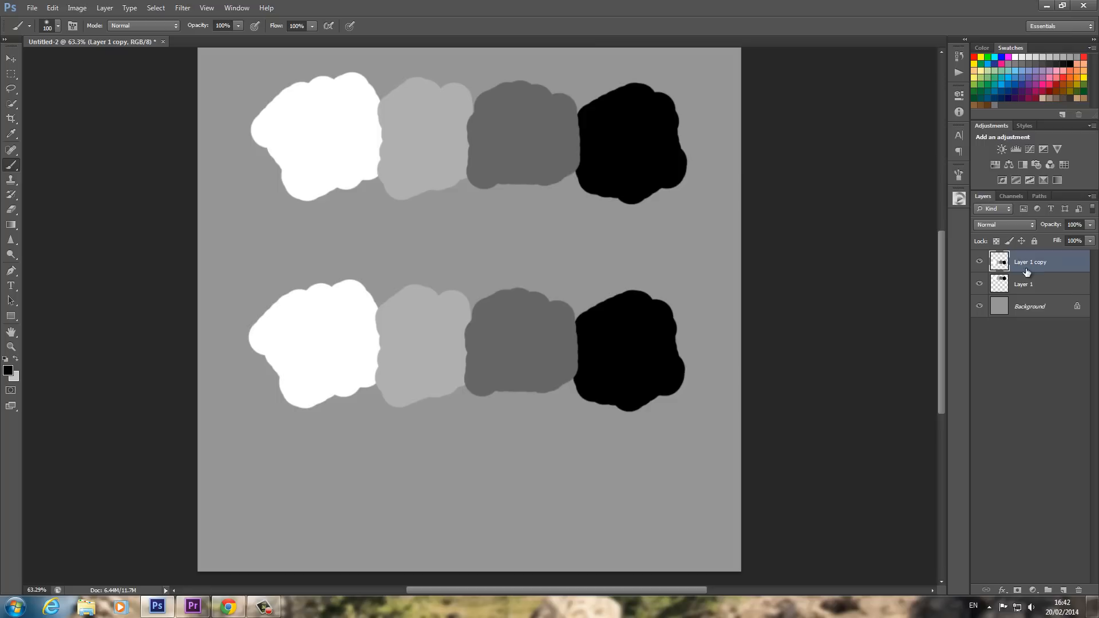
- With a soft white brush, fade the lower row's white patch into the light grey one
click(40, 26)
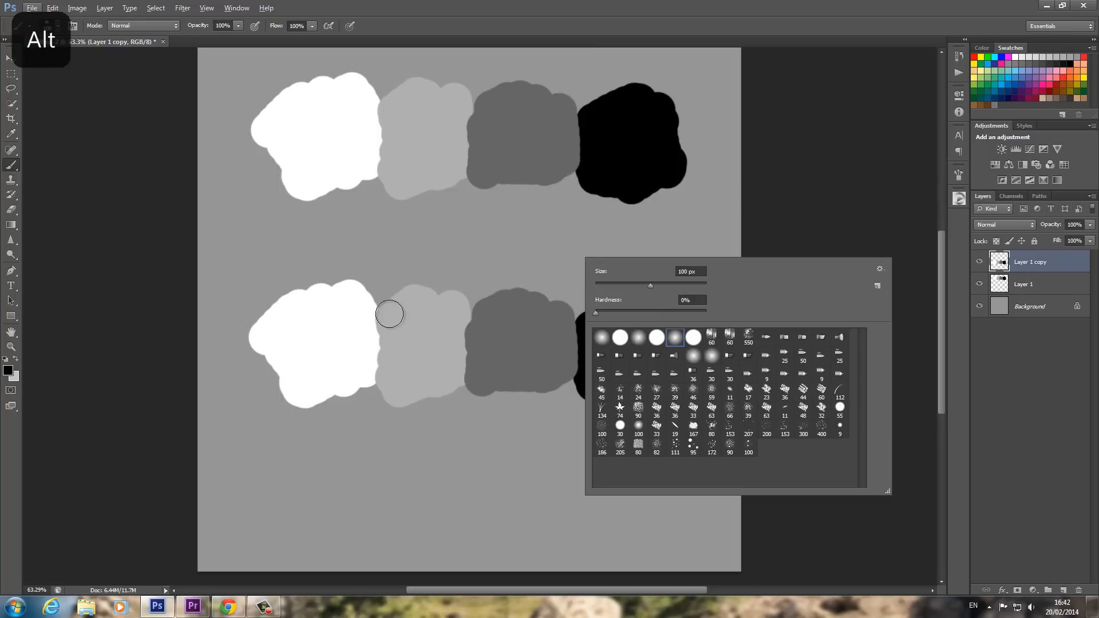
key(ctrl+z)
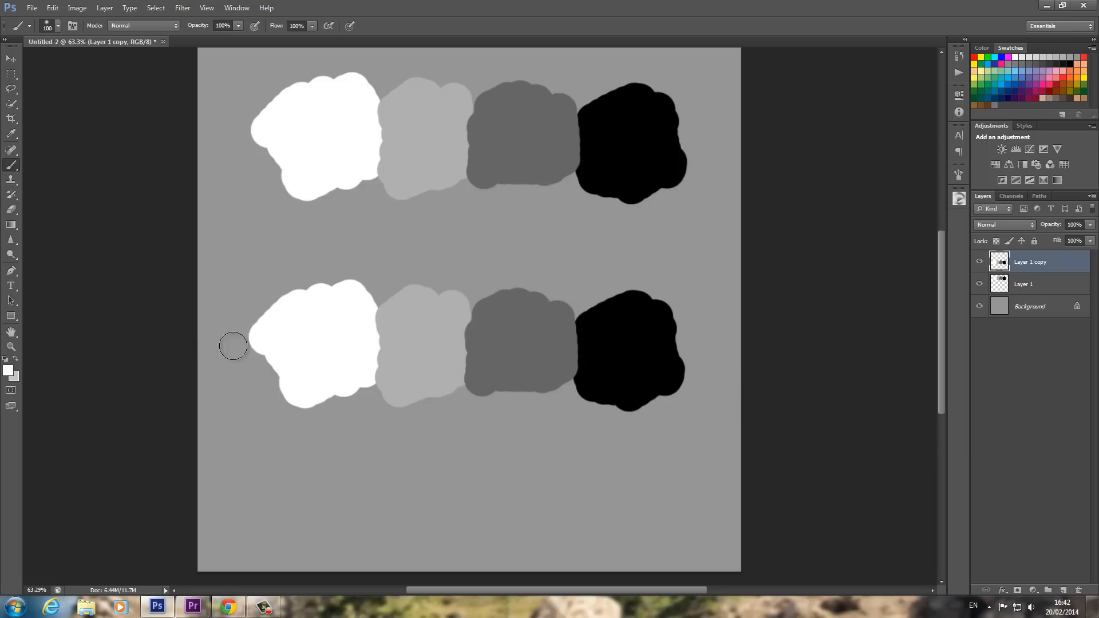
mouse_move(377, 290)
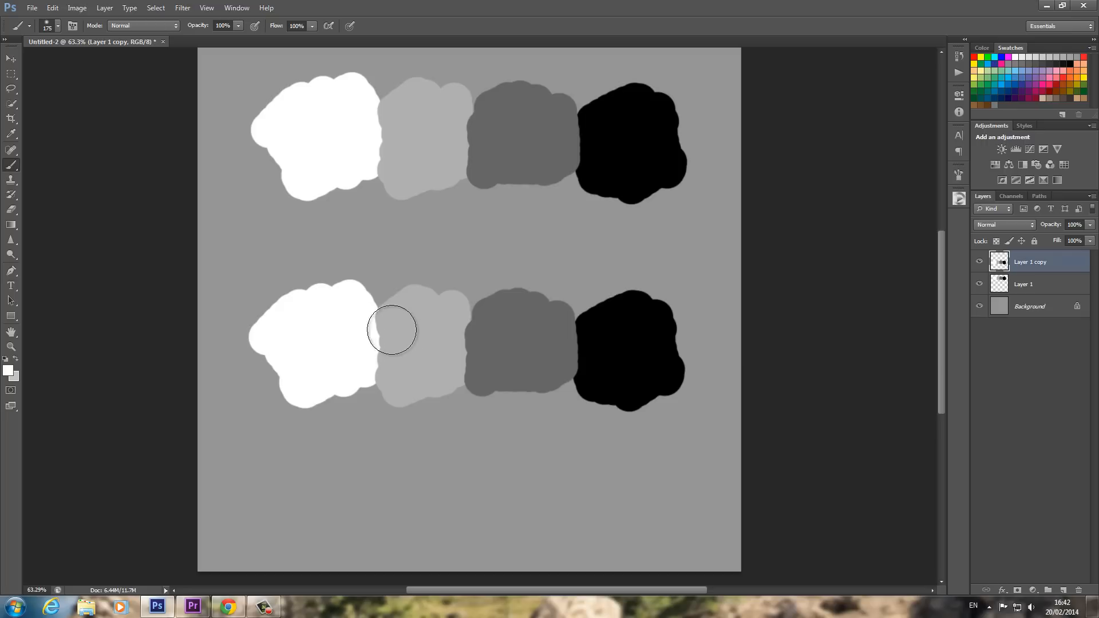
mouse_move(381, 313)
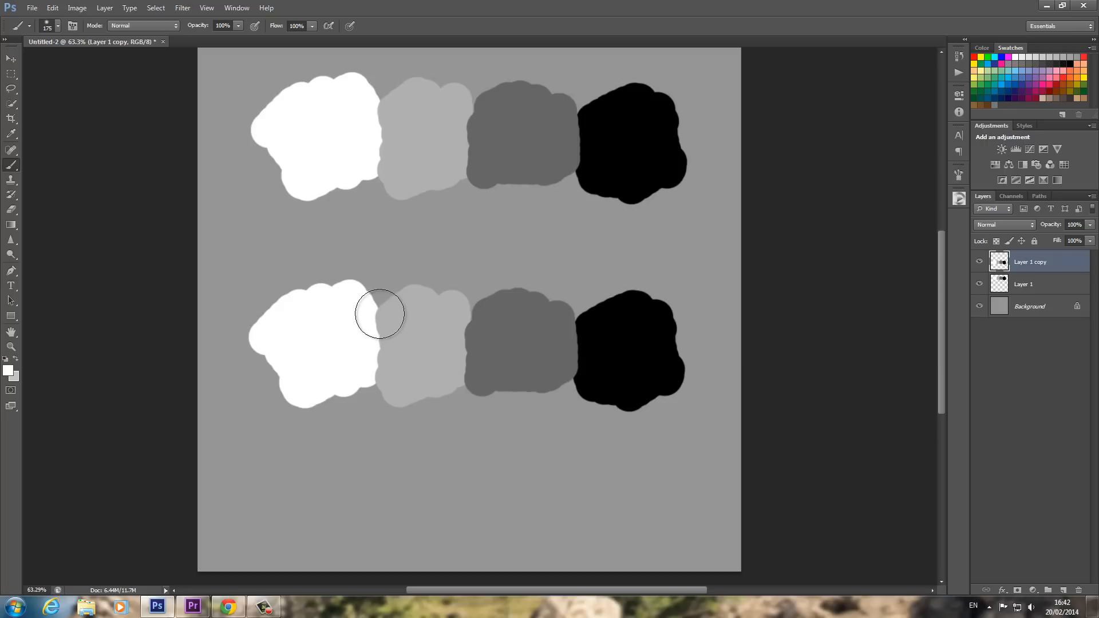
mouse_move(380, 309)
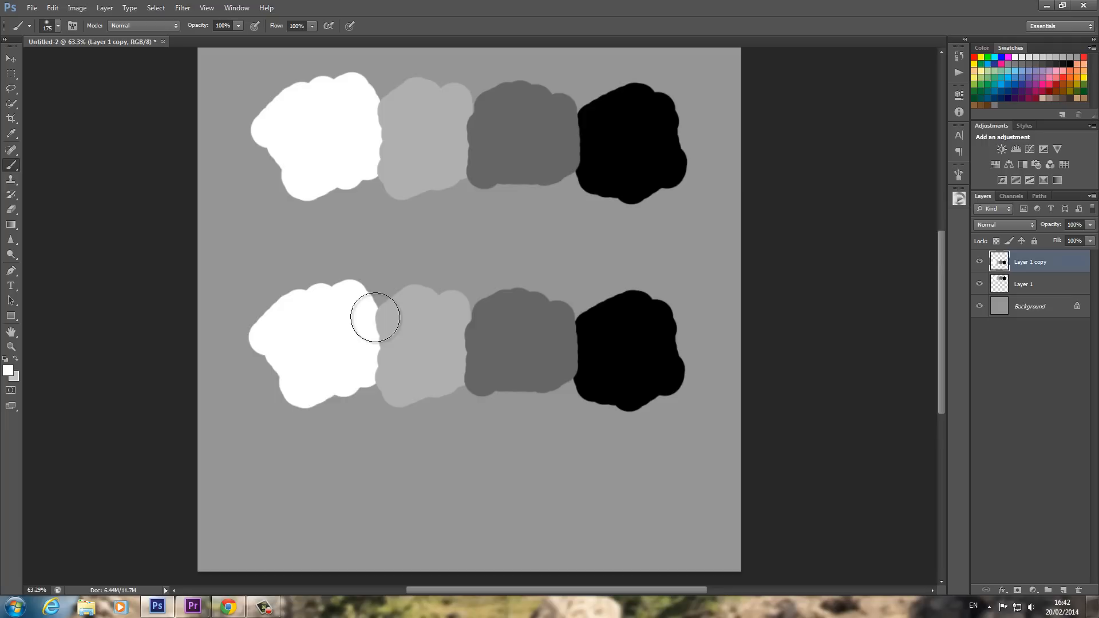
drag(375, 317, 379, 354)
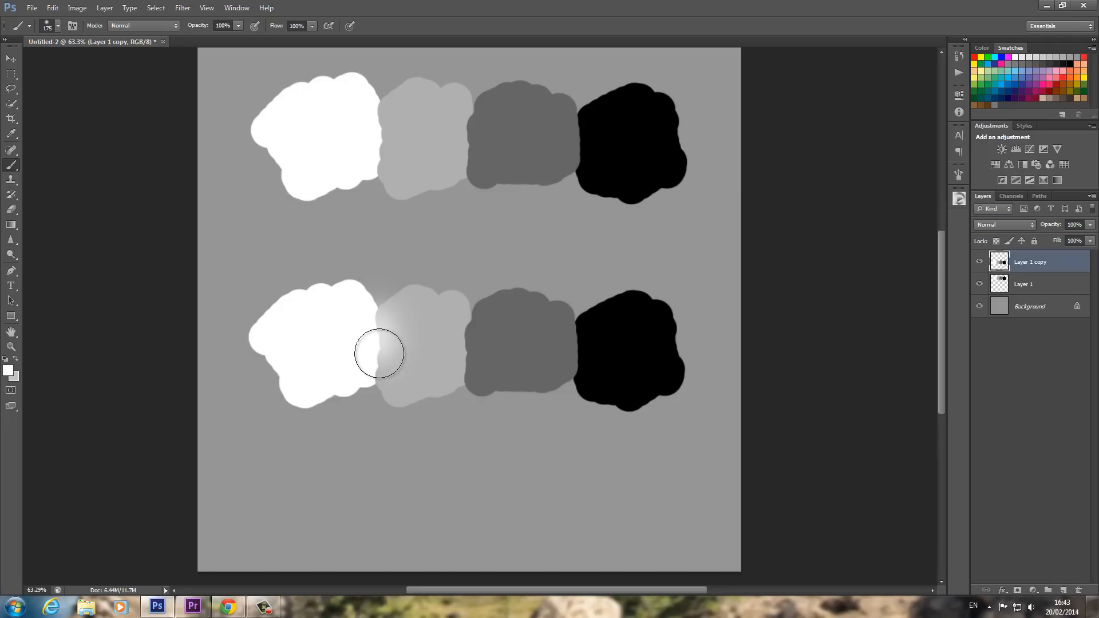
drag(378, 354, 378, 356)
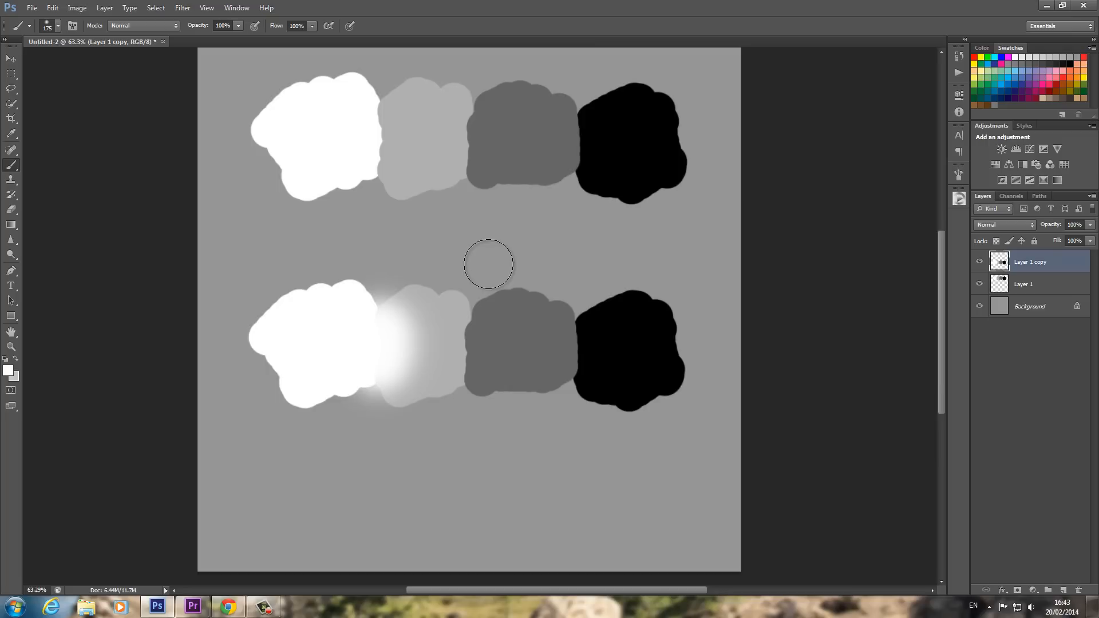
mouse_move(380, 112)
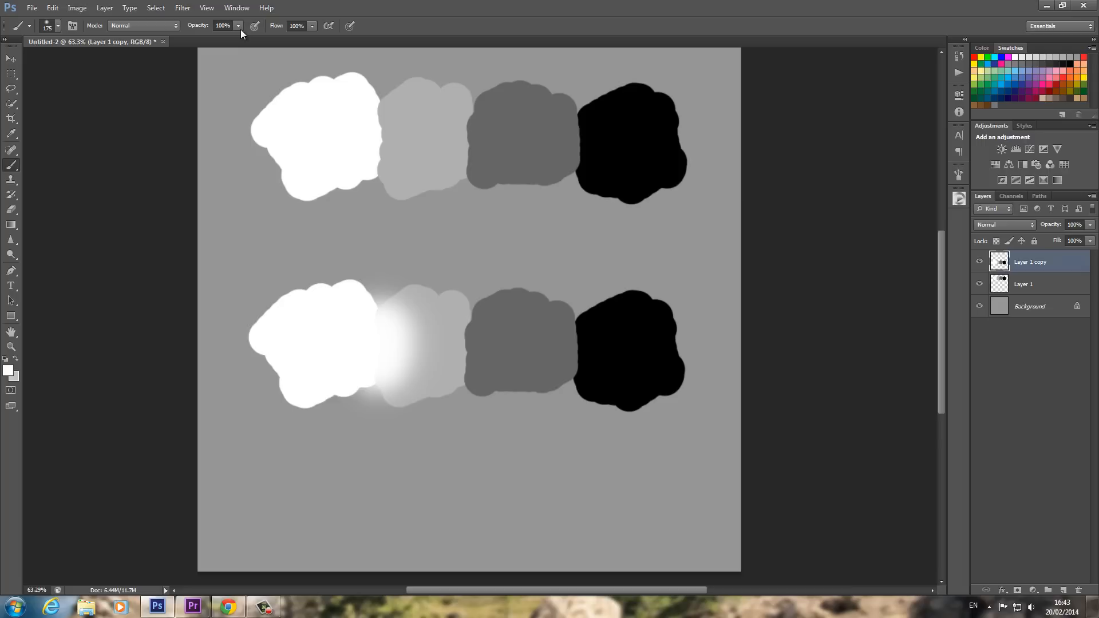
- Lower brush opacity and blend the lower light grey patch into the dark grey
click(238, 26)
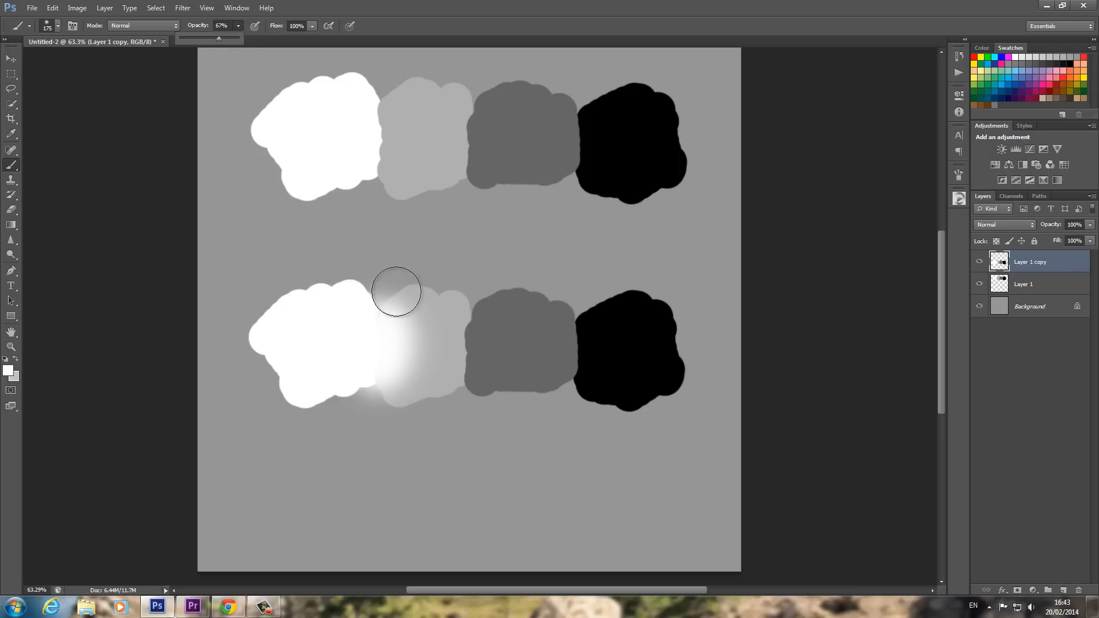
mouse_move(426, 324)
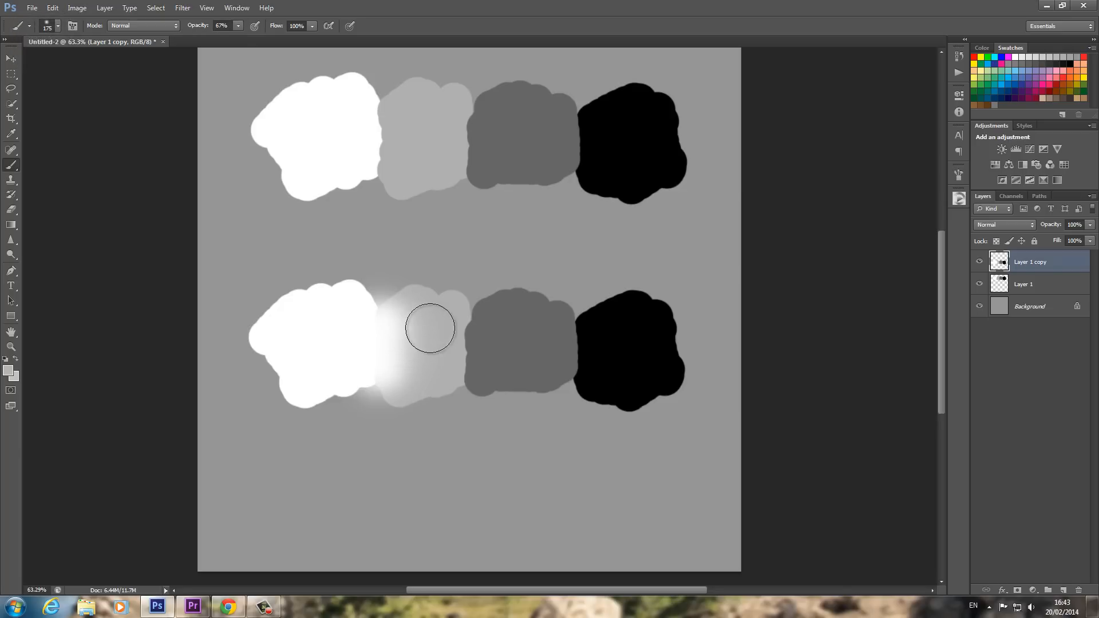
key(alt)
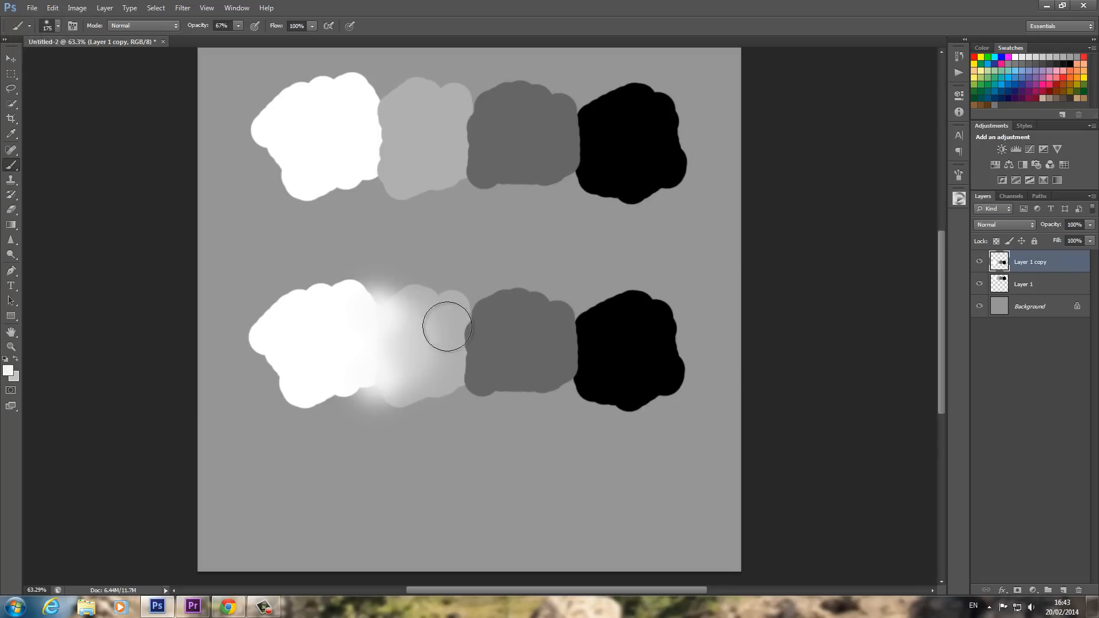
key(alt)
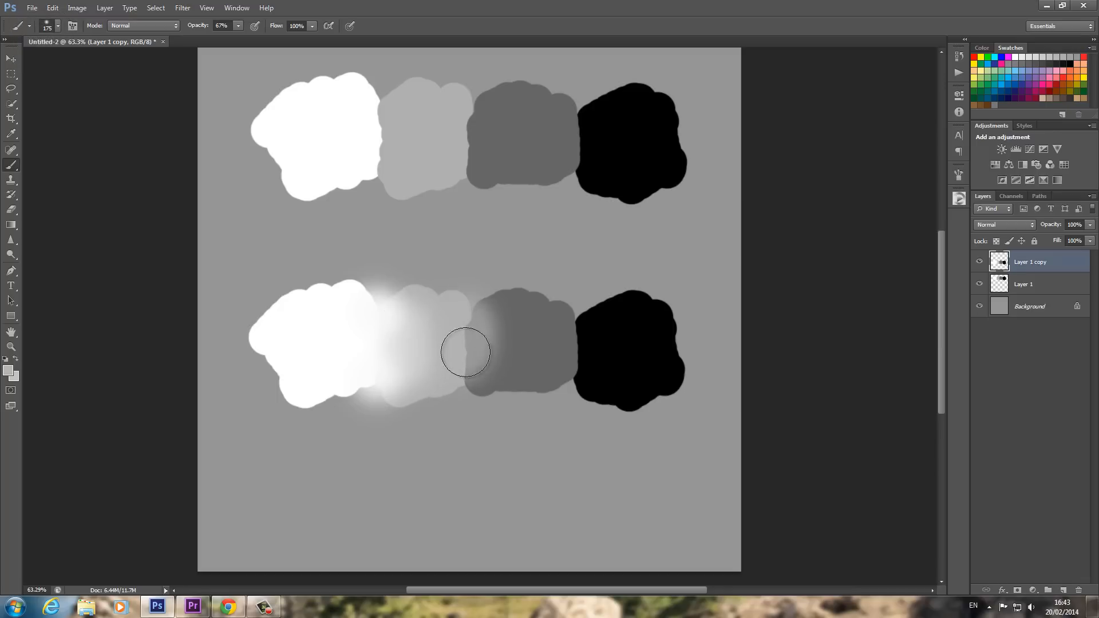
drag(237, 26, 246, 40)
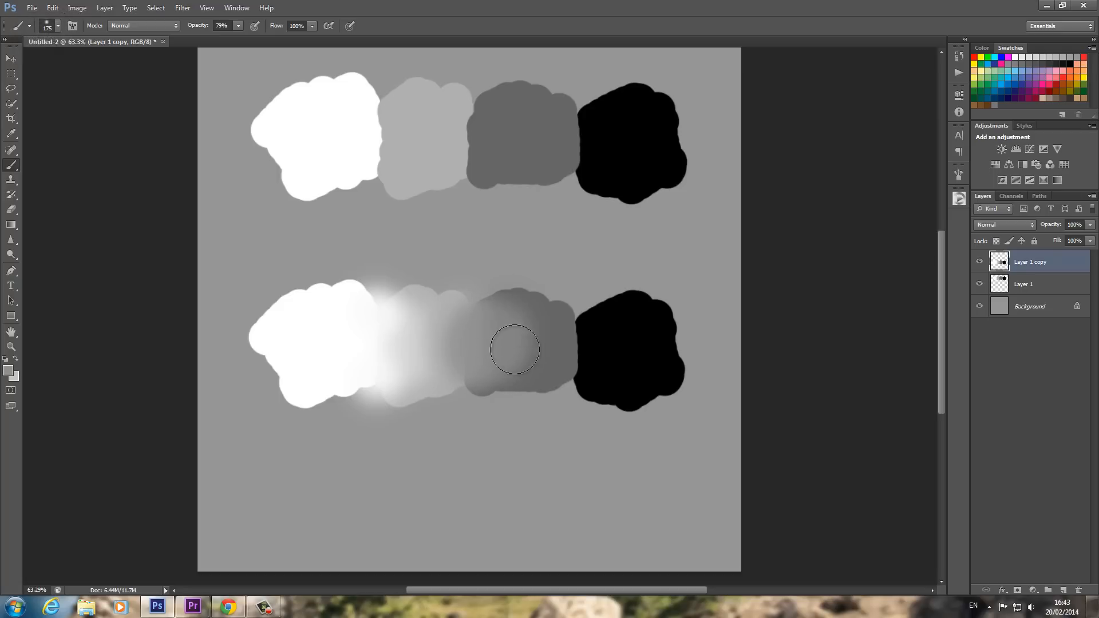
- Sample dark grey and black to blend the darkest lower patches together
key(alt)
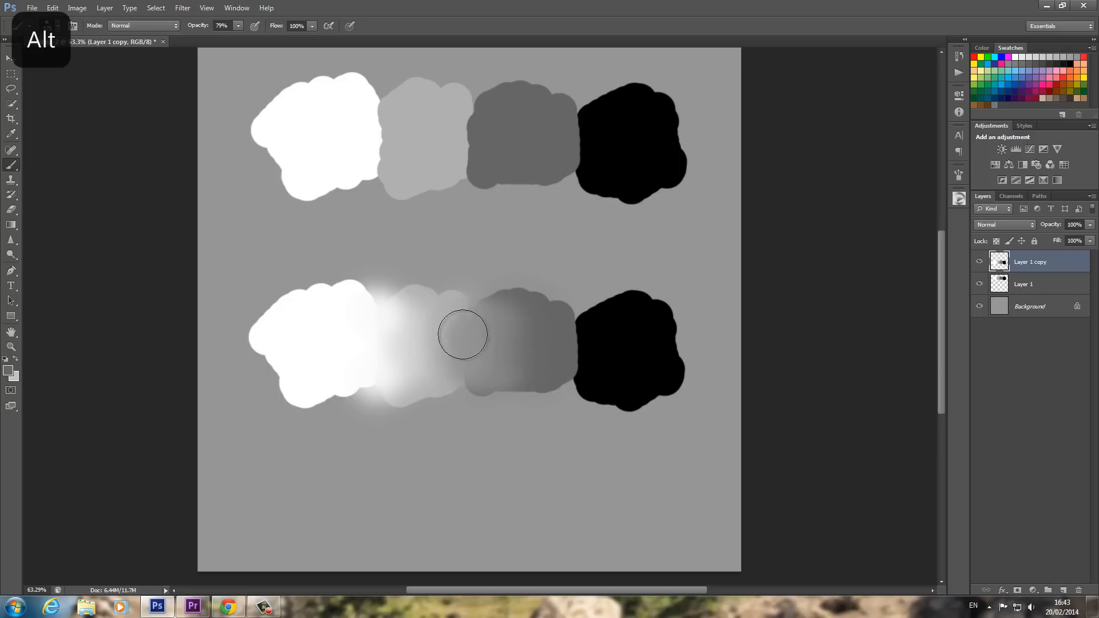
mouse_move(469, 328)
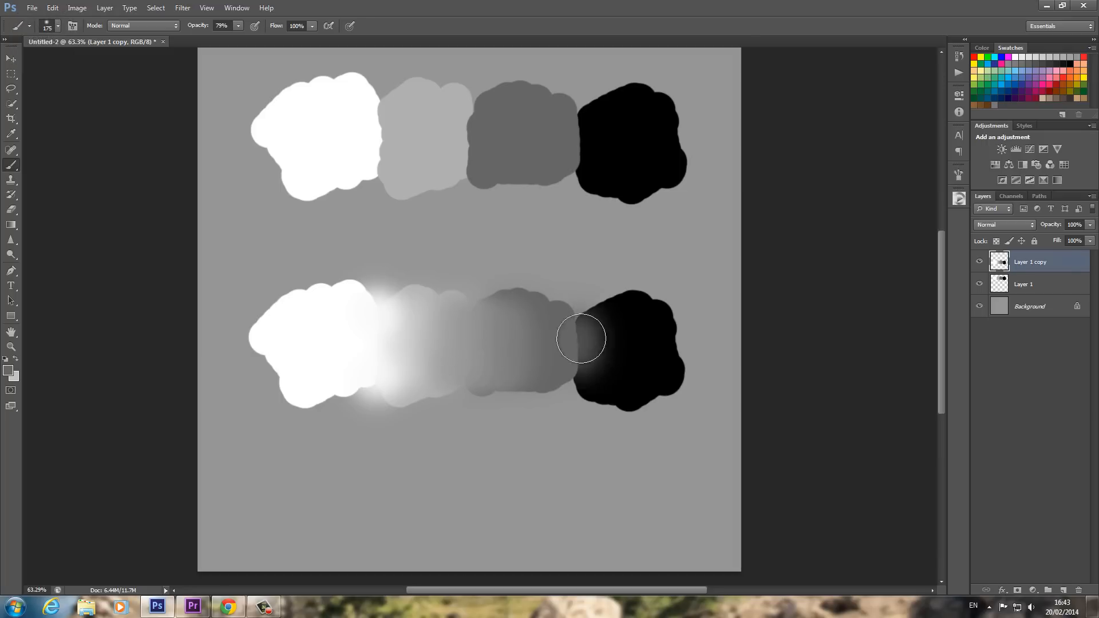
key(alt)
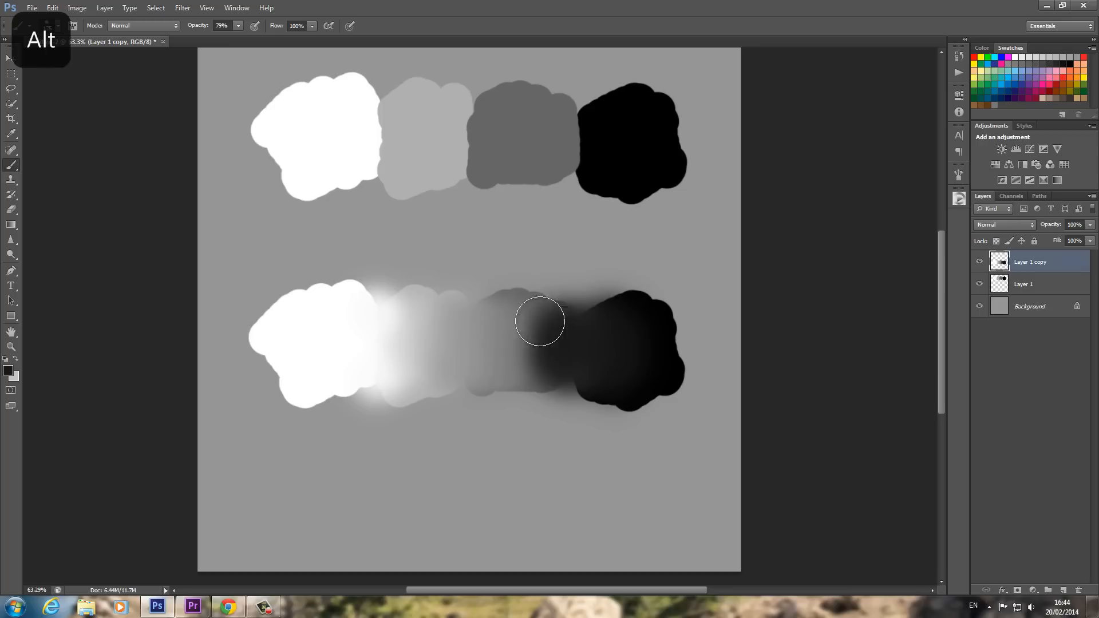
- Smooth the dark grey-to-black transition so the lower row reads as one continuous blend
drag(540, 322, 576, 343)
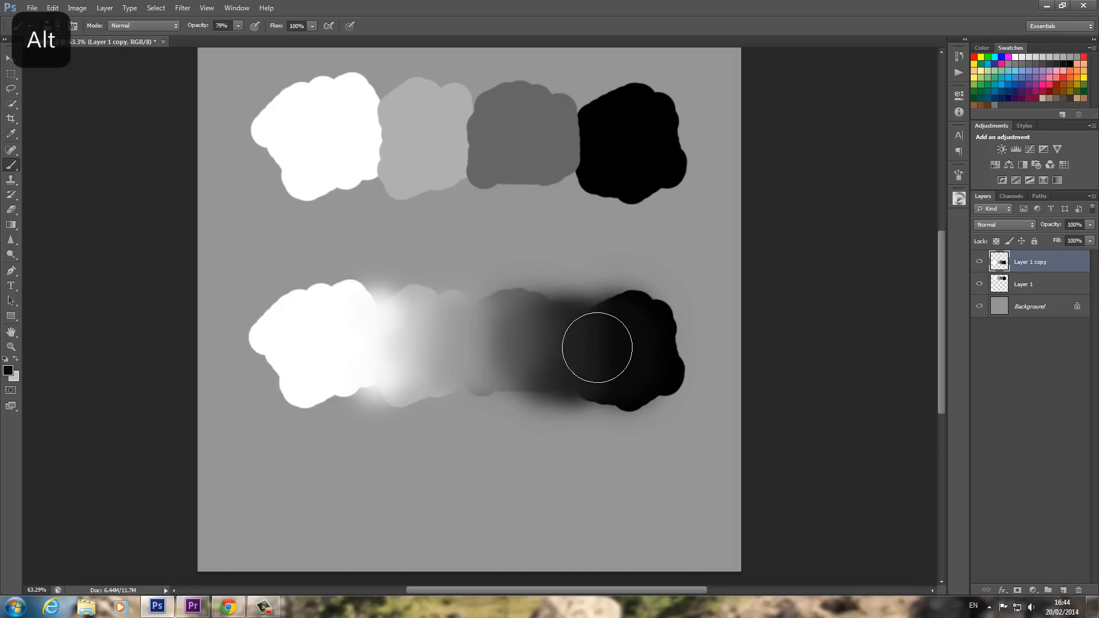
mouse_move(540, 335)
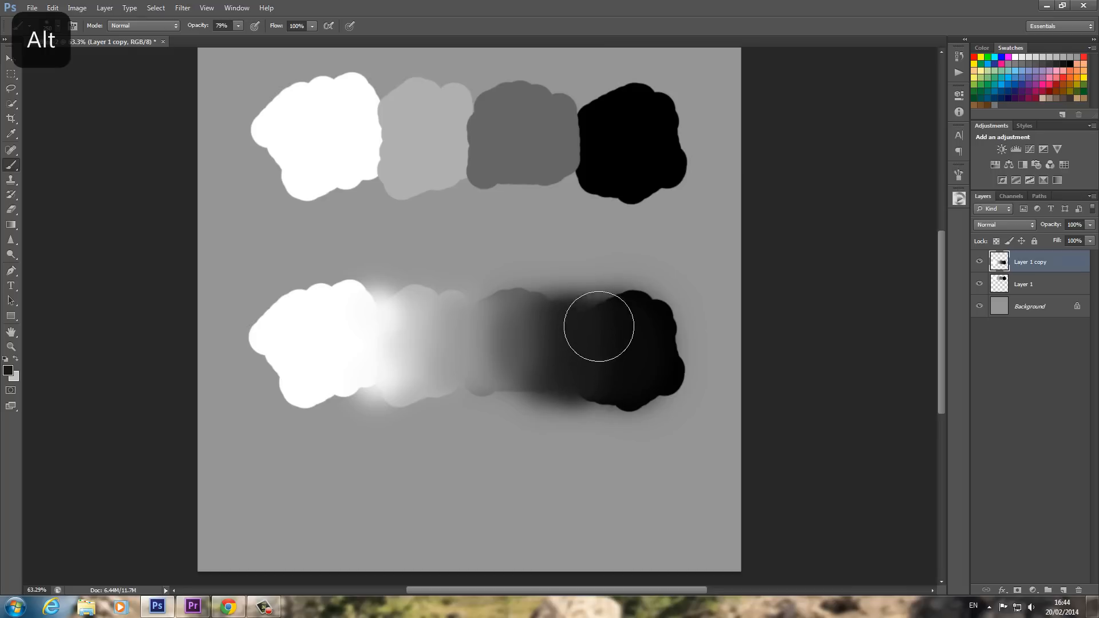
drag(232, 37, 219, 37)
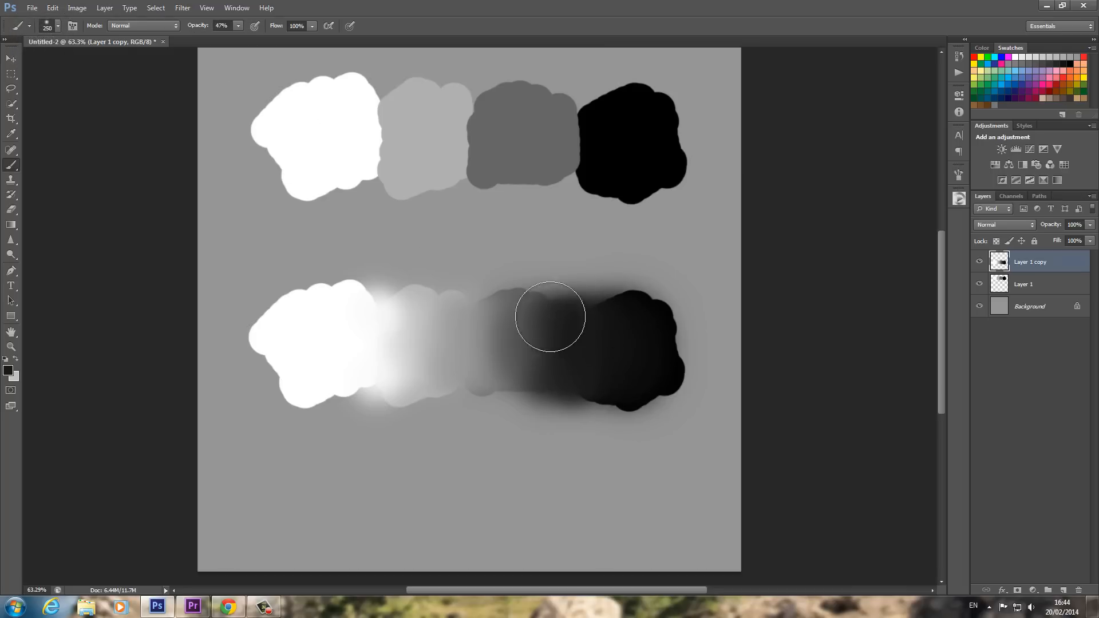
key(alt)
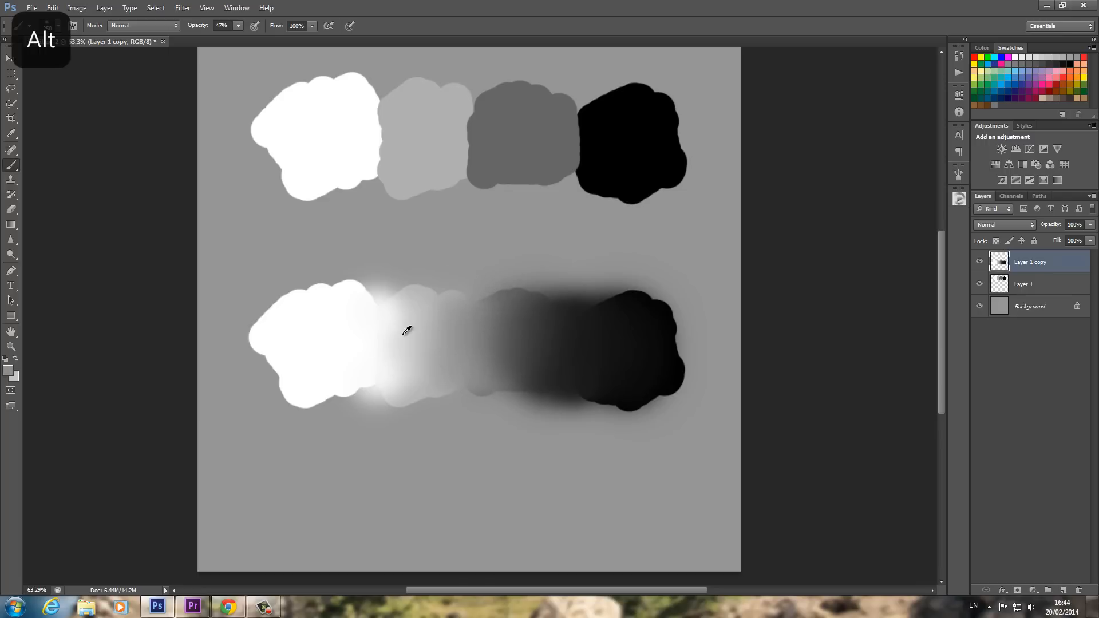
mouse_move(532, 337)
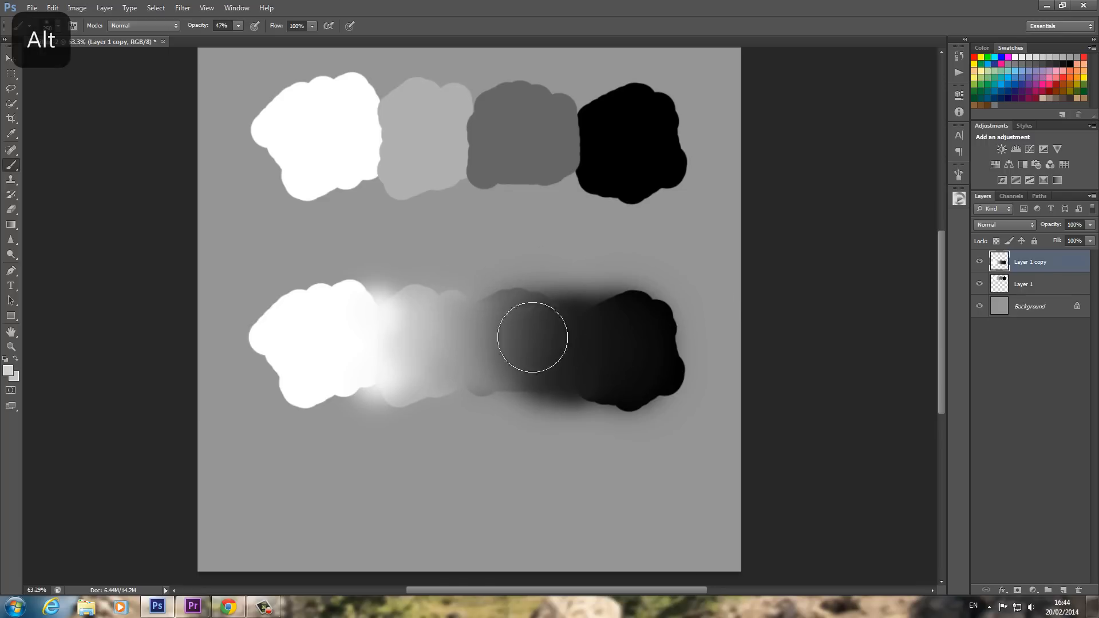
mouse_move(528, 318)
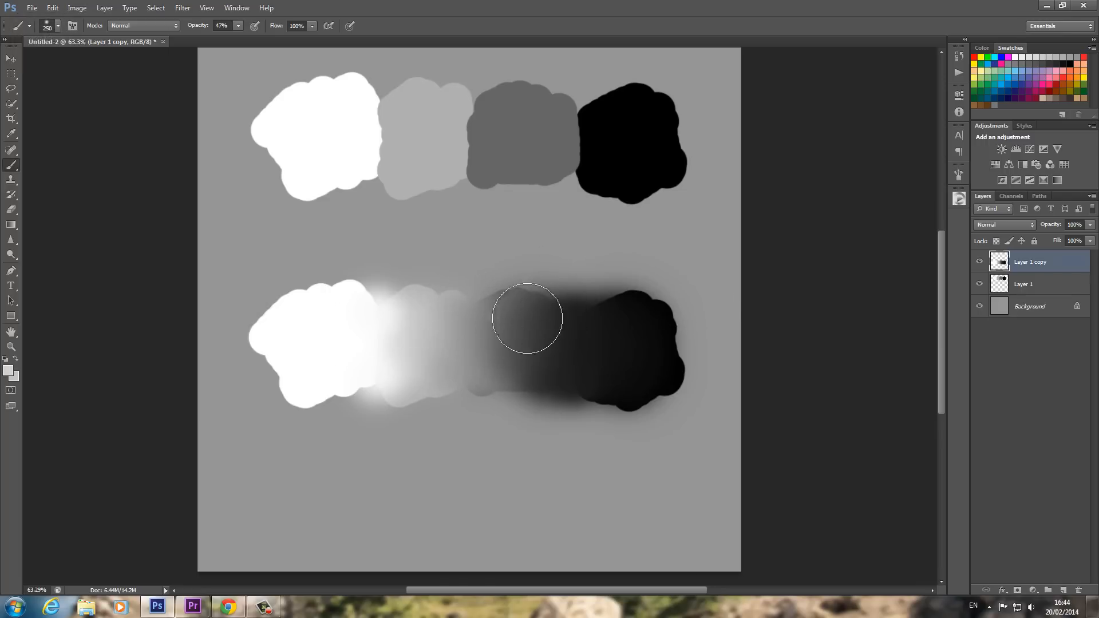
mouse_move(419, 298)
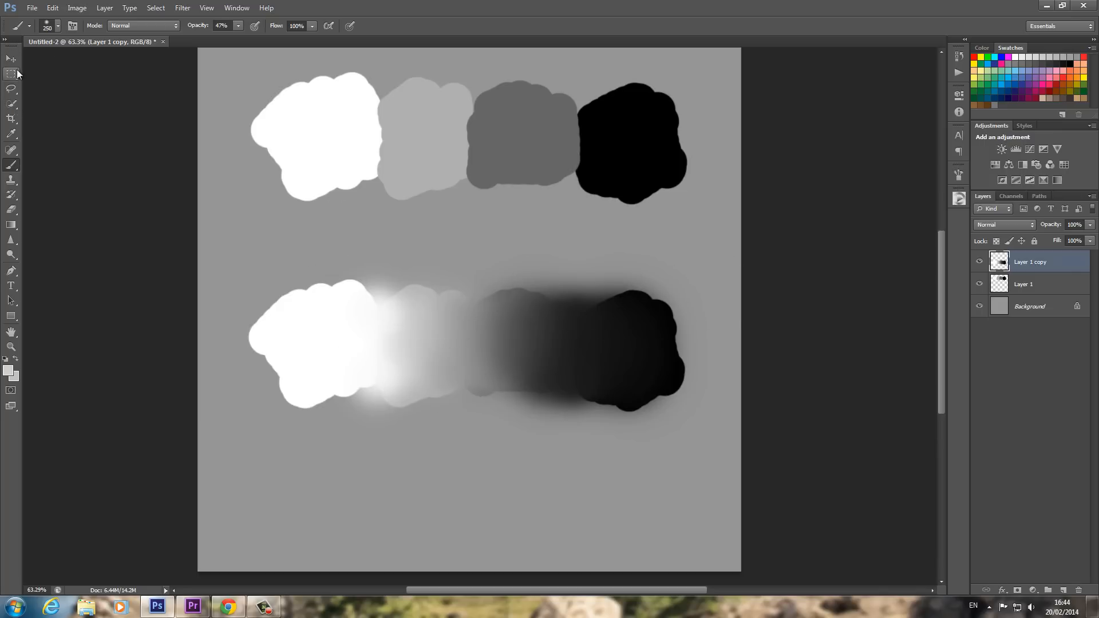
click(12, 74)
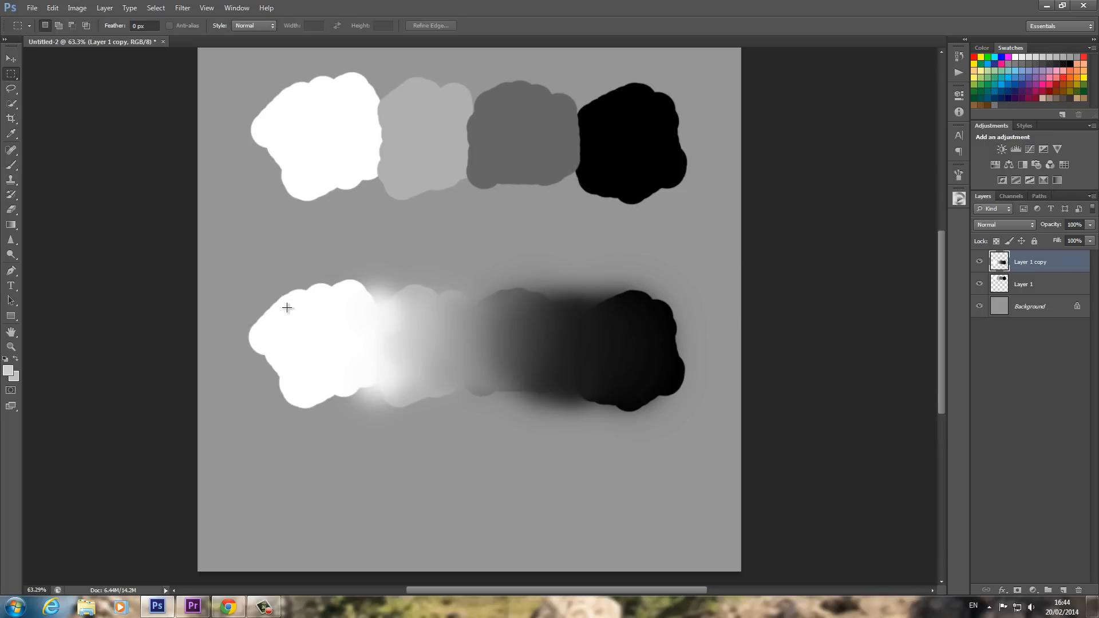
- Marquee the blended row, copy it merged onto Layer 2 and place the strip near the bottom
drag(287, 306, 584, 354)
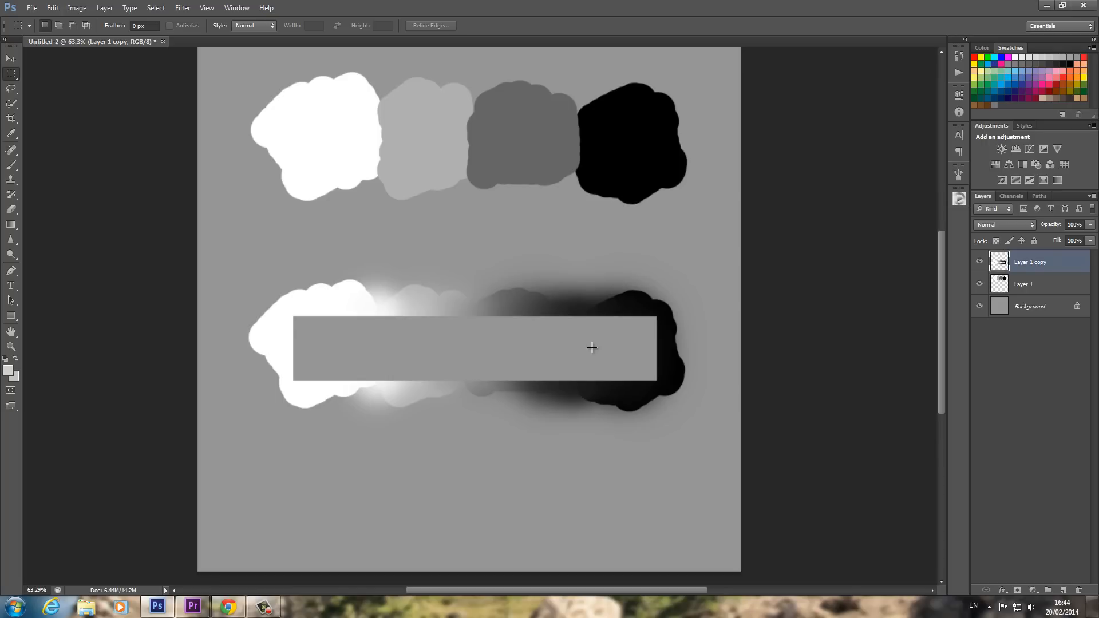
mouse_move(595, 352)
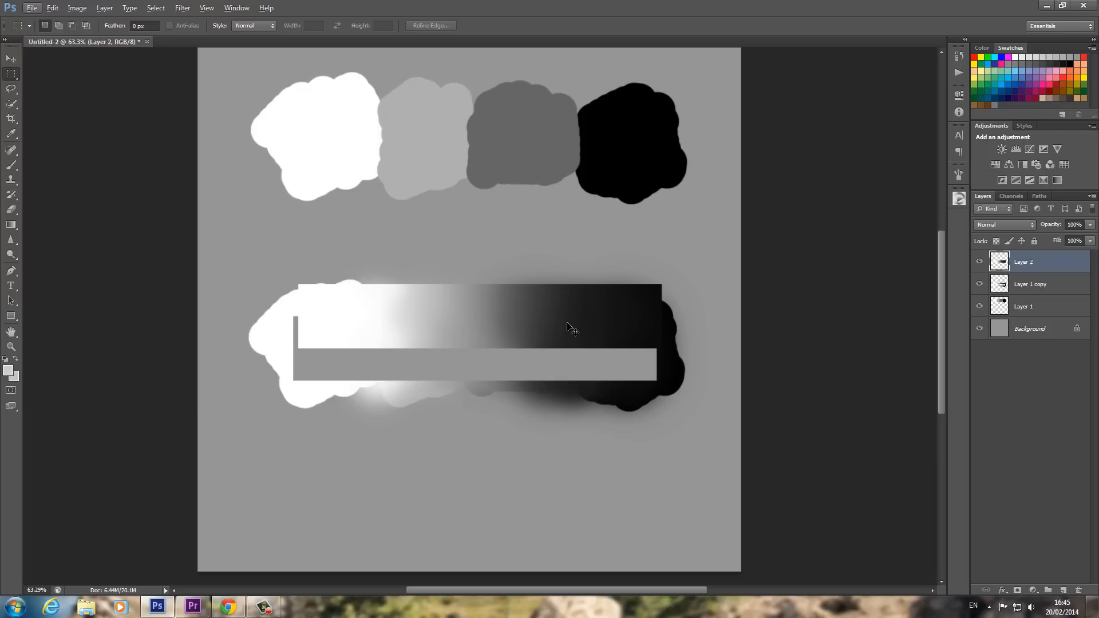
key(ctrl)
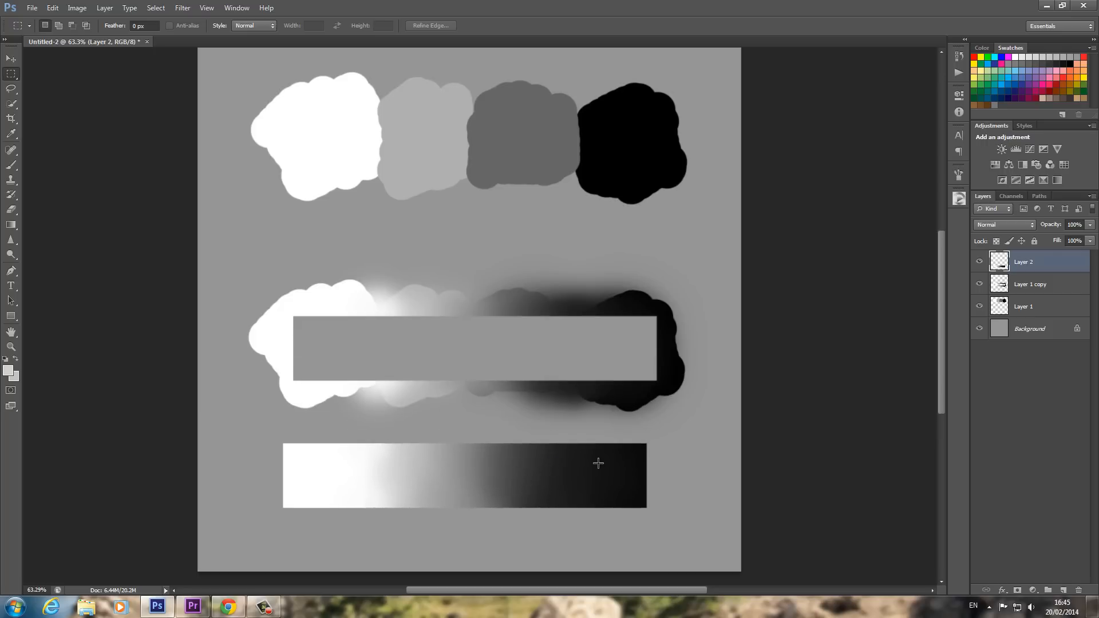
click(1023, 307)
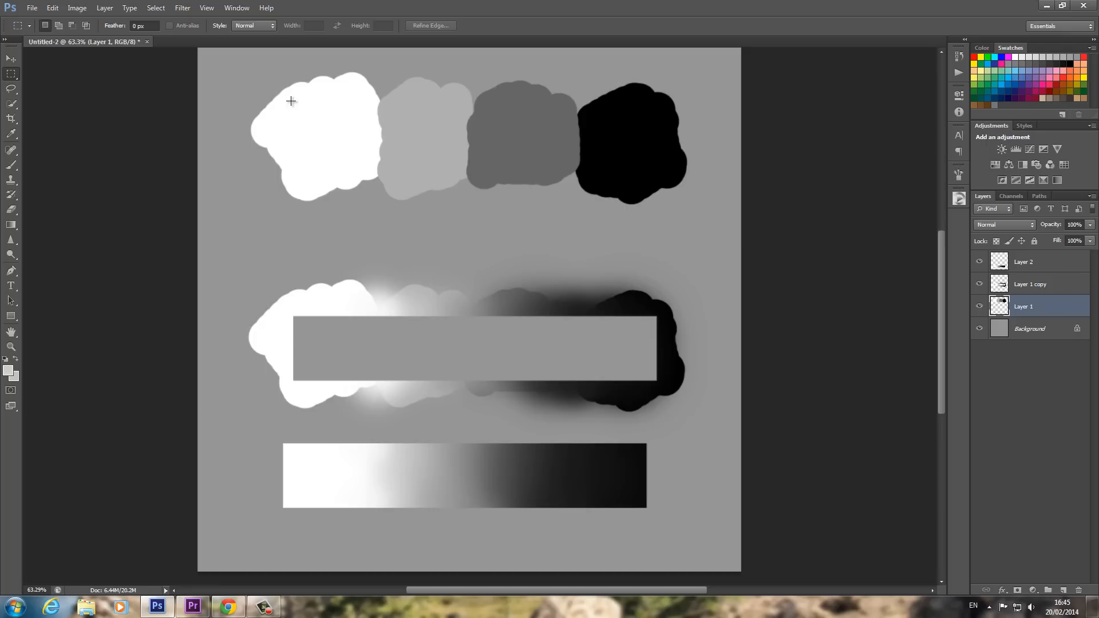
drag(290, 100, 424, 150)
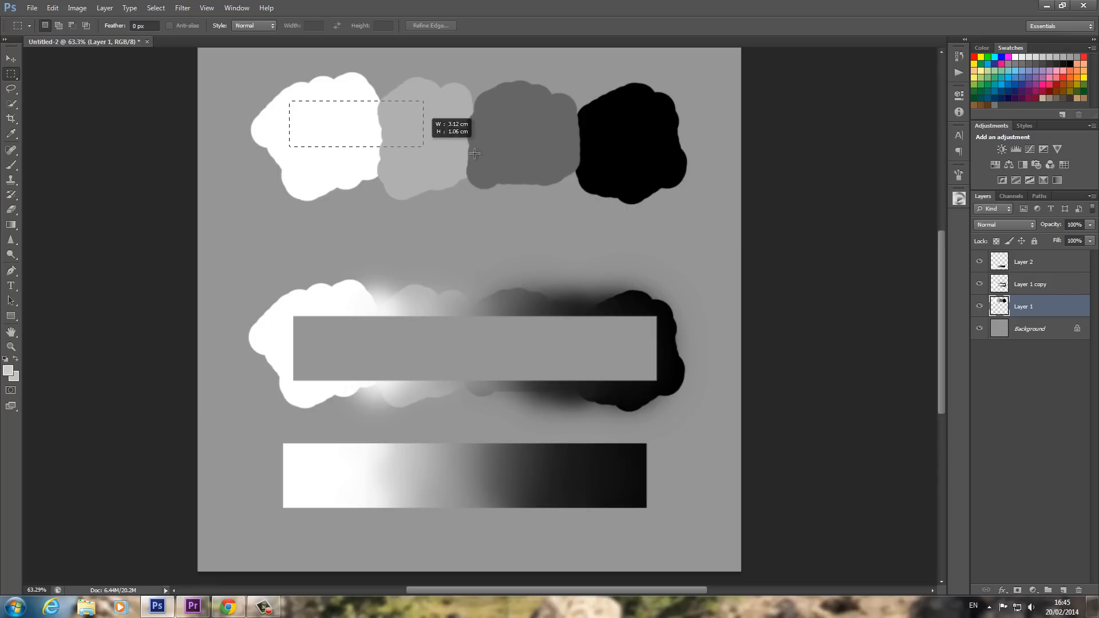
- Position the copied banded strip on Layer 3 and hide the original blob layers
drag(288, 108, 656, 166)
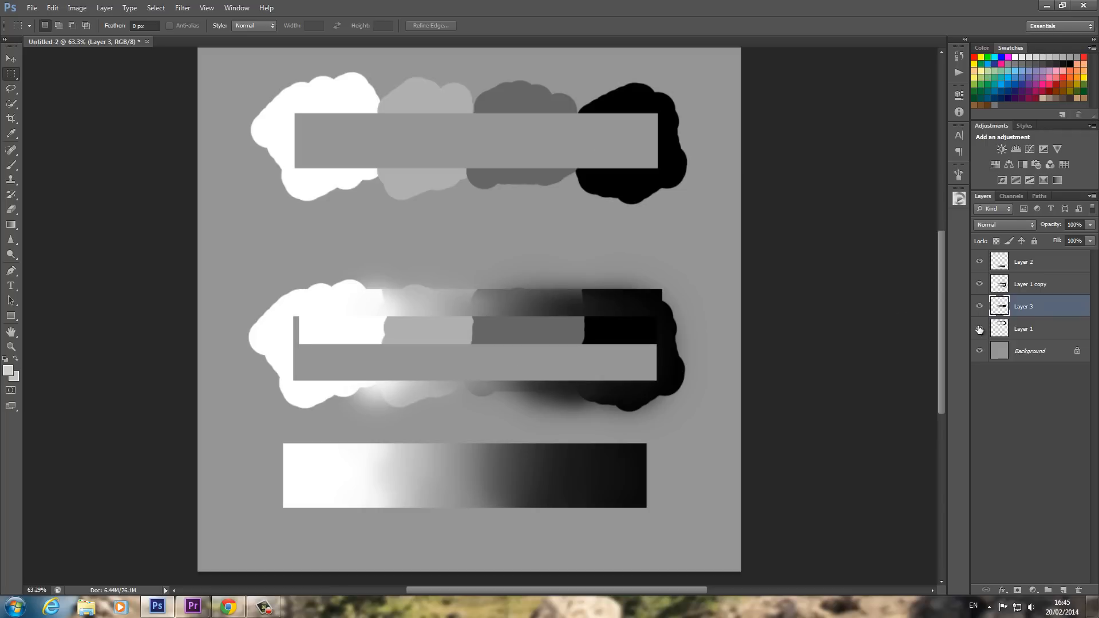
click(980, 329)
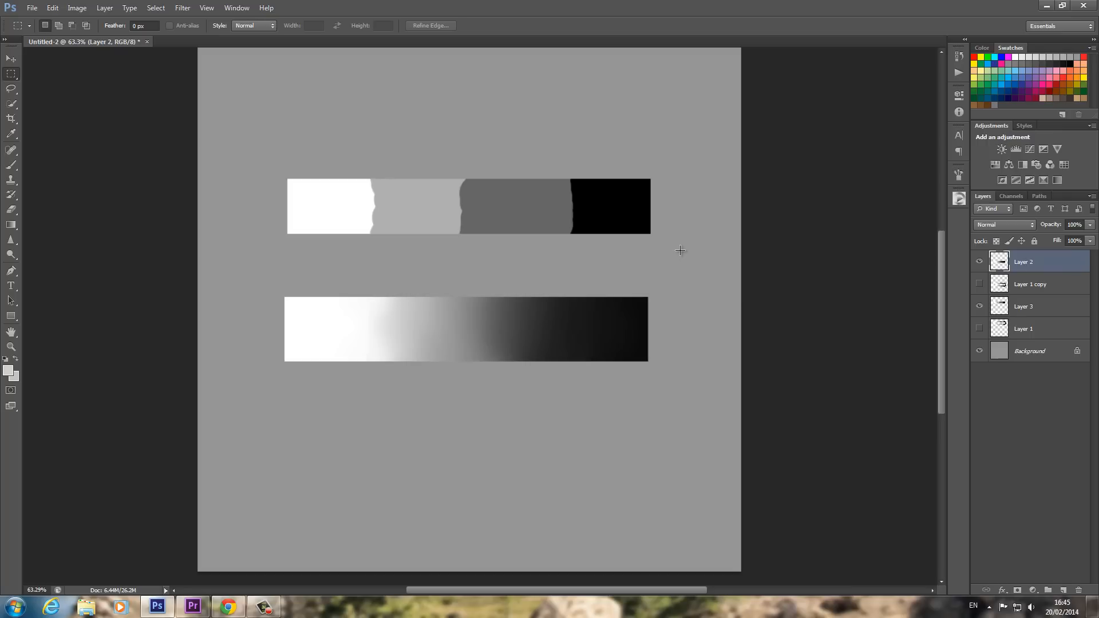
mouse_move(396, 300)
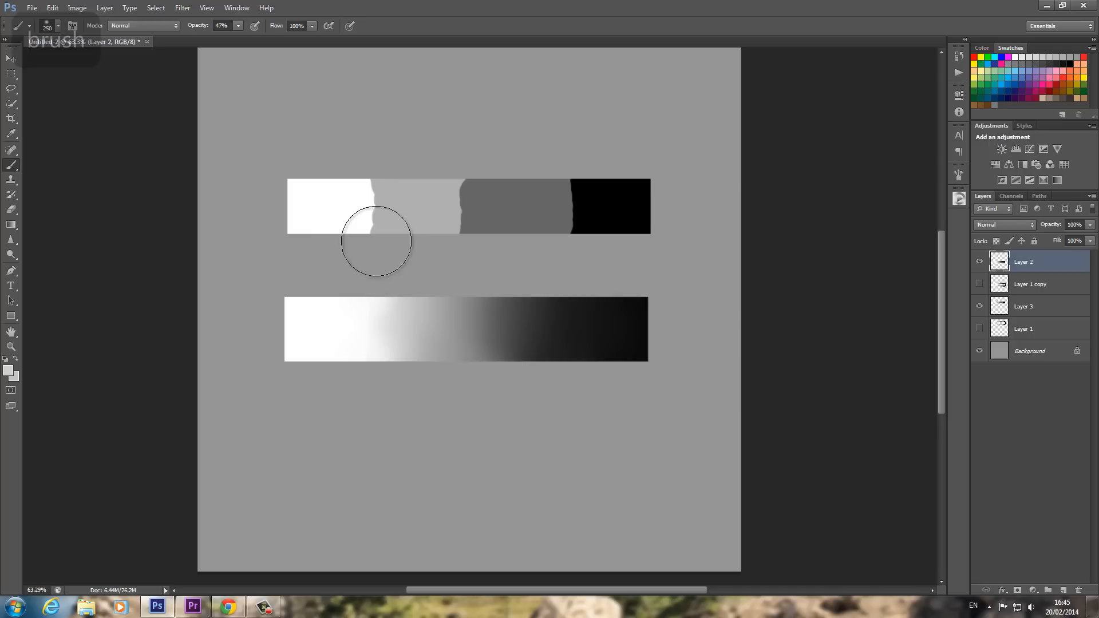
key(alt)
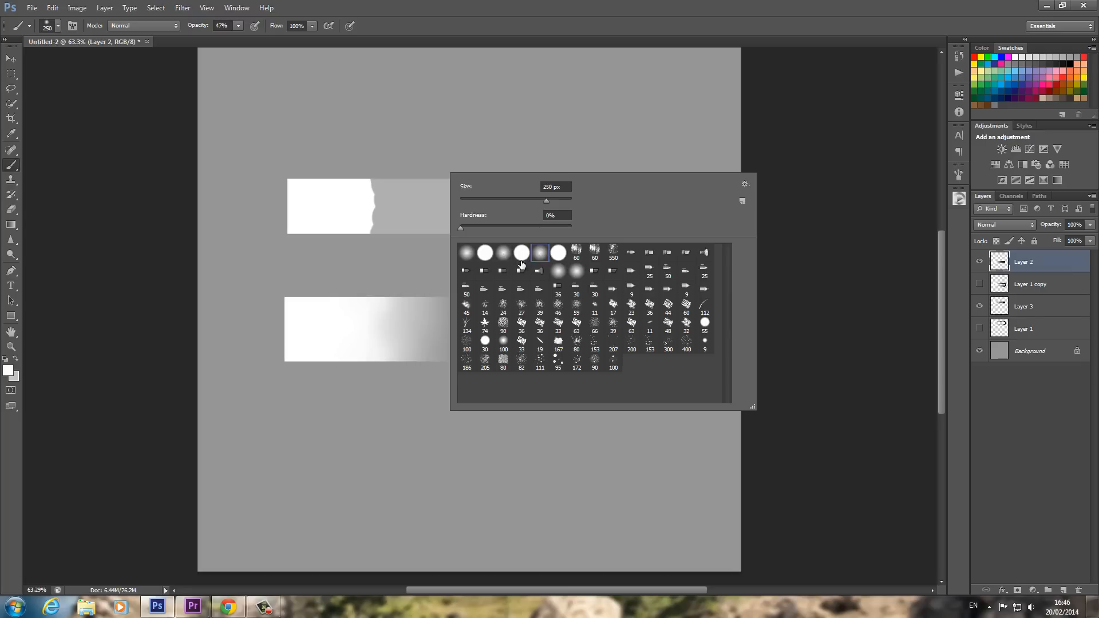
mouse_move(503, 253)
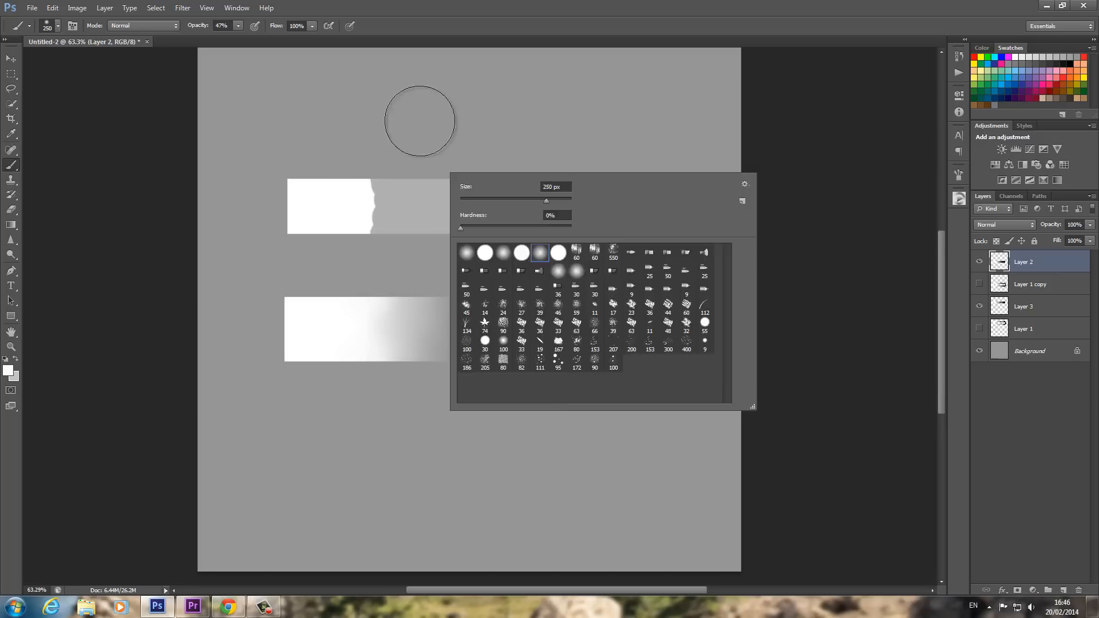
key(ctrl+z)
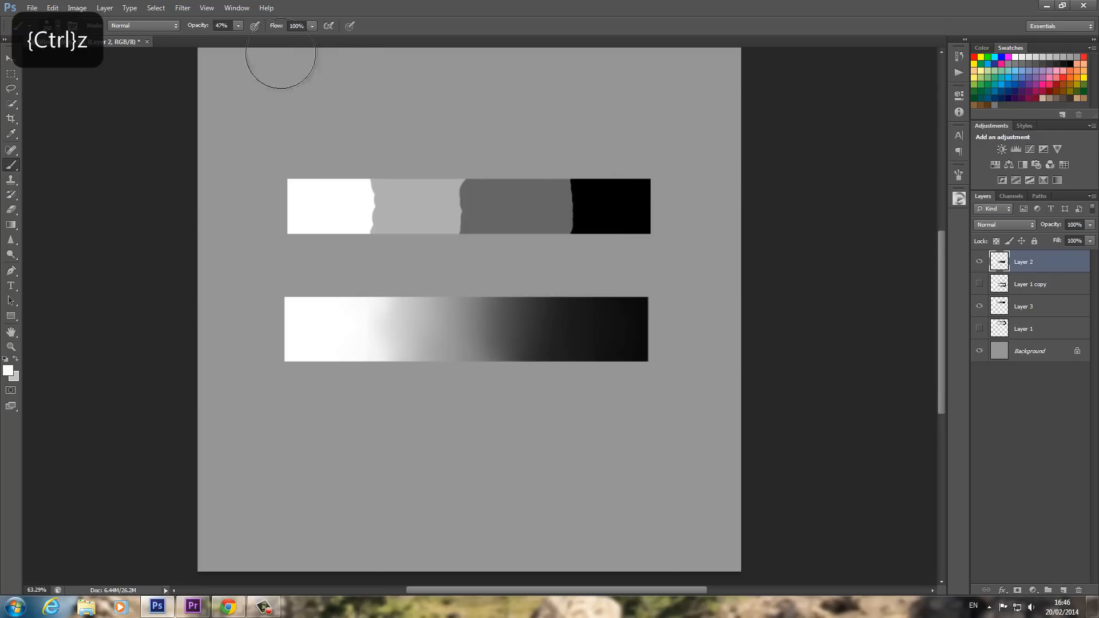